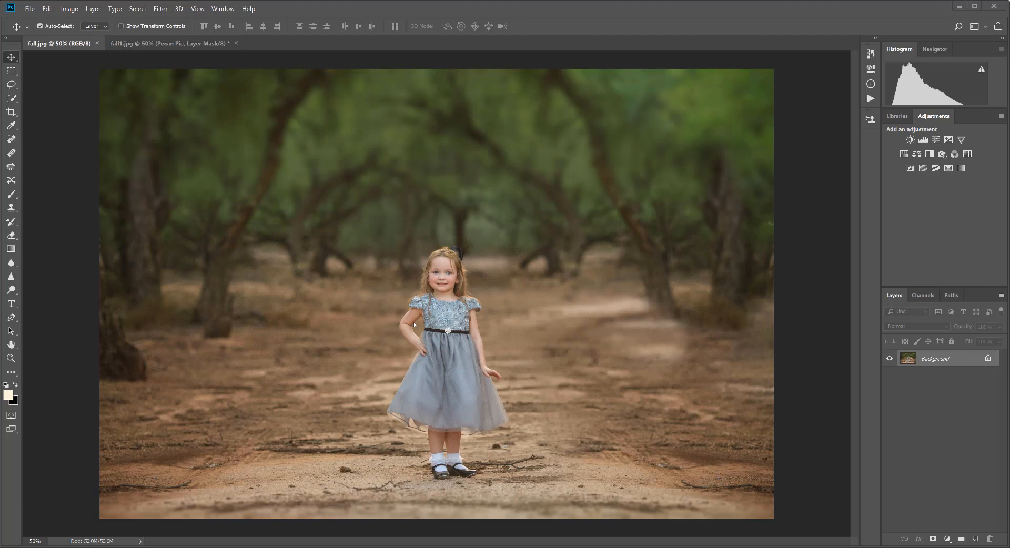
mouse_move(33, 377)
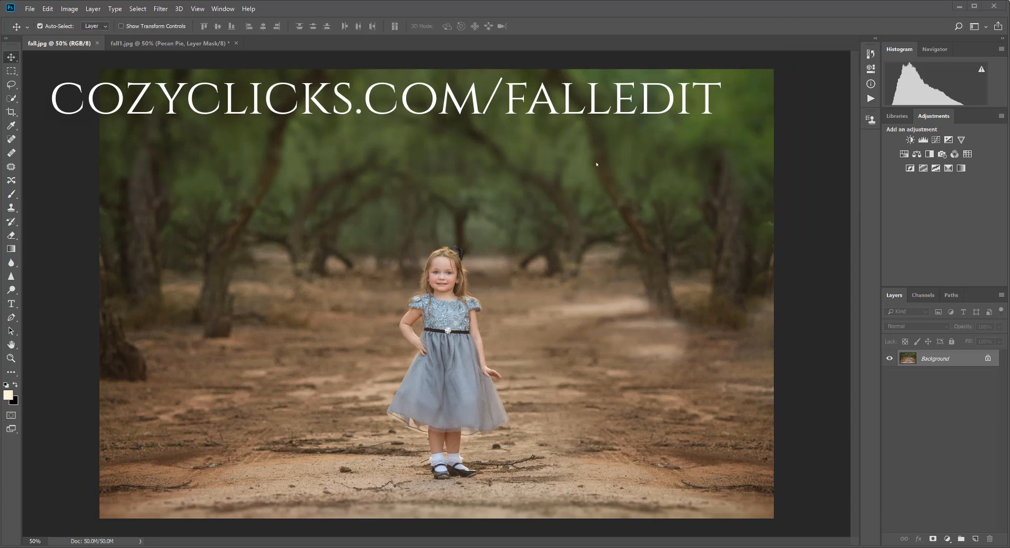
mouse_move(731, 144)
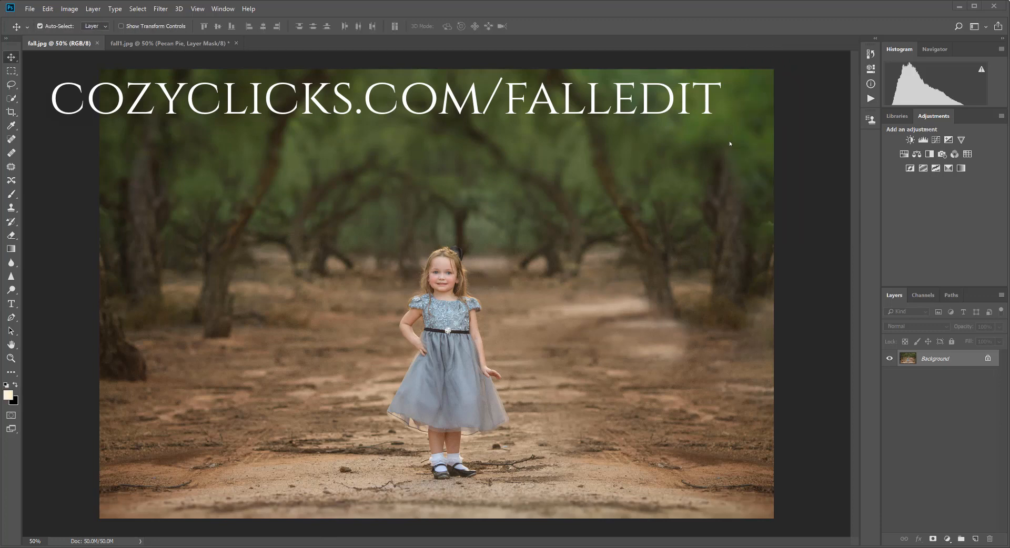
mouse_move(602, 196)
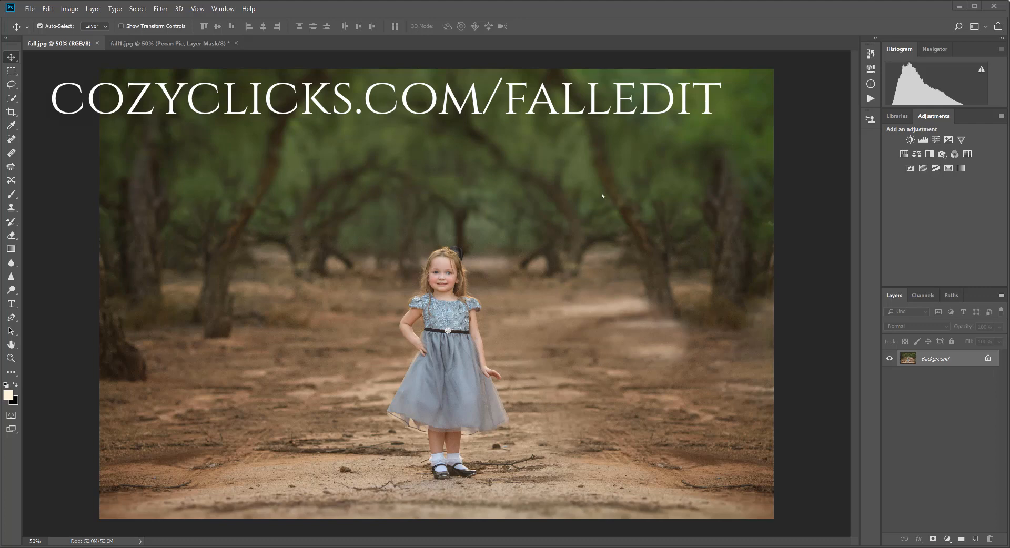
mouse_move(618, 191)
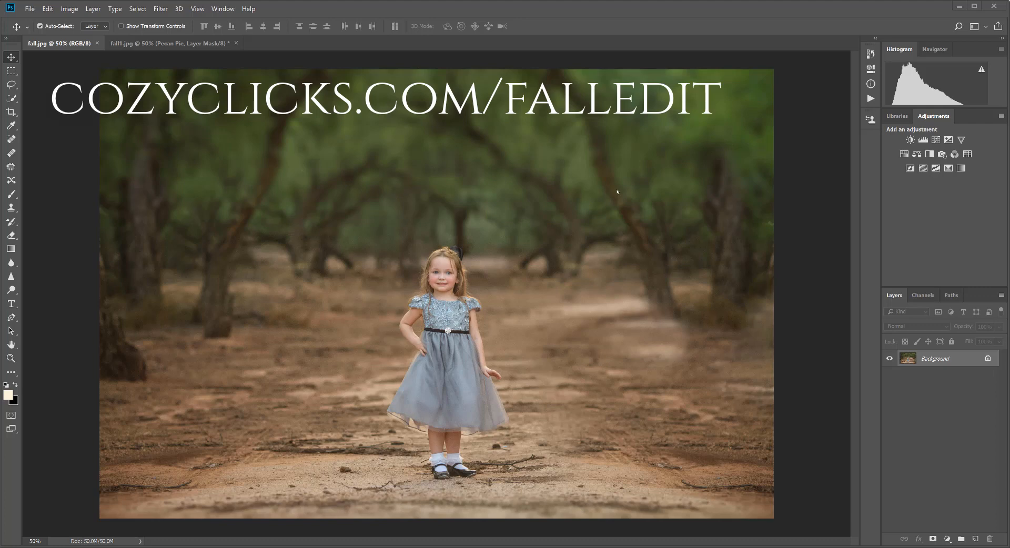
mouse_move(162, 202)
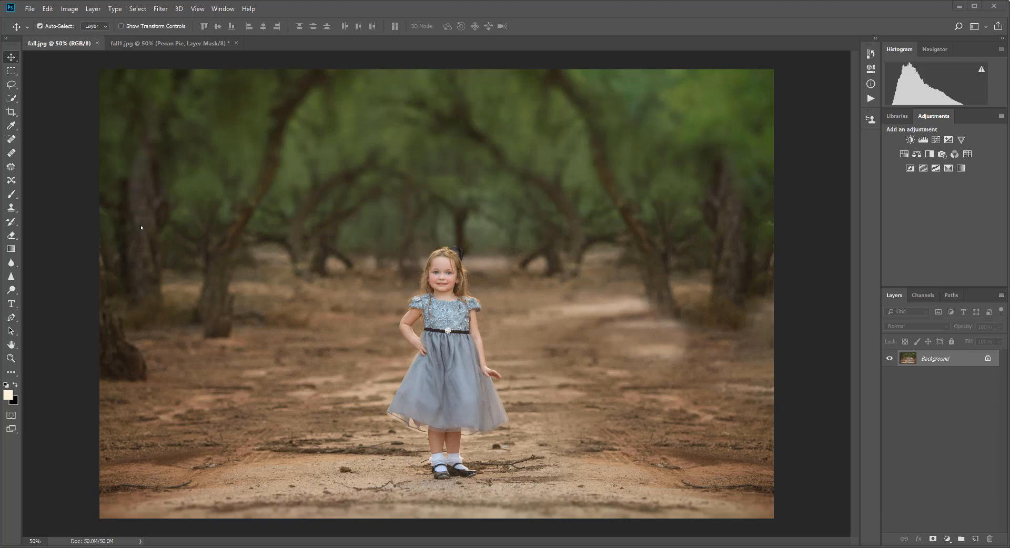
mouse_move(226, 187)
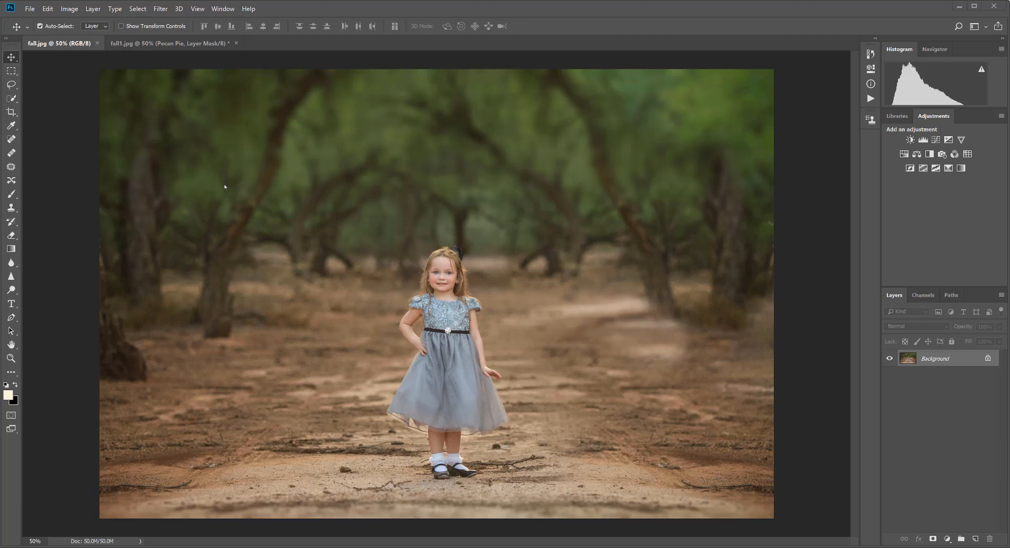
mouse_move(39, 310)
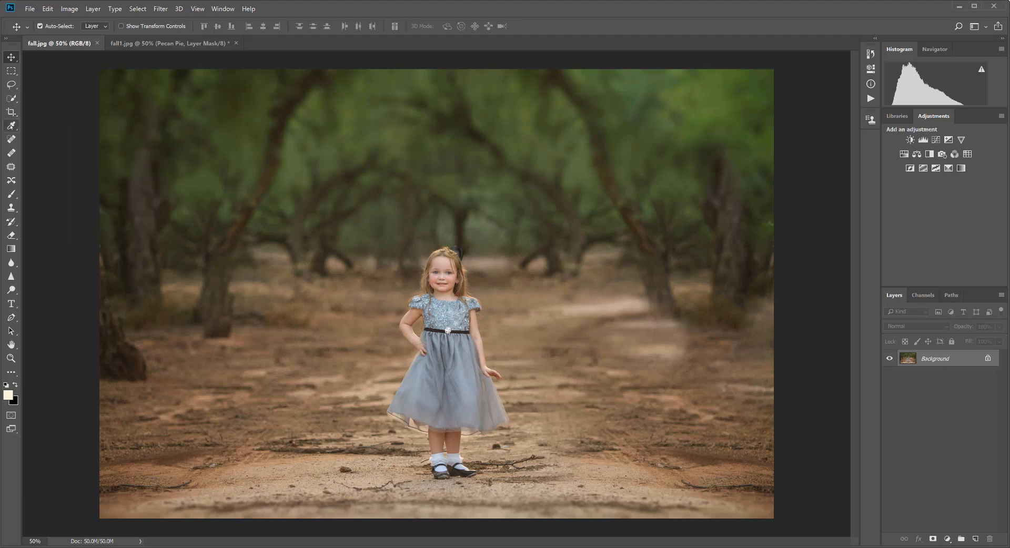
- Sample the trees' muted olive green, 5c6e3e, as the foreground colour with the Eyedropper
left_click(11, 126)
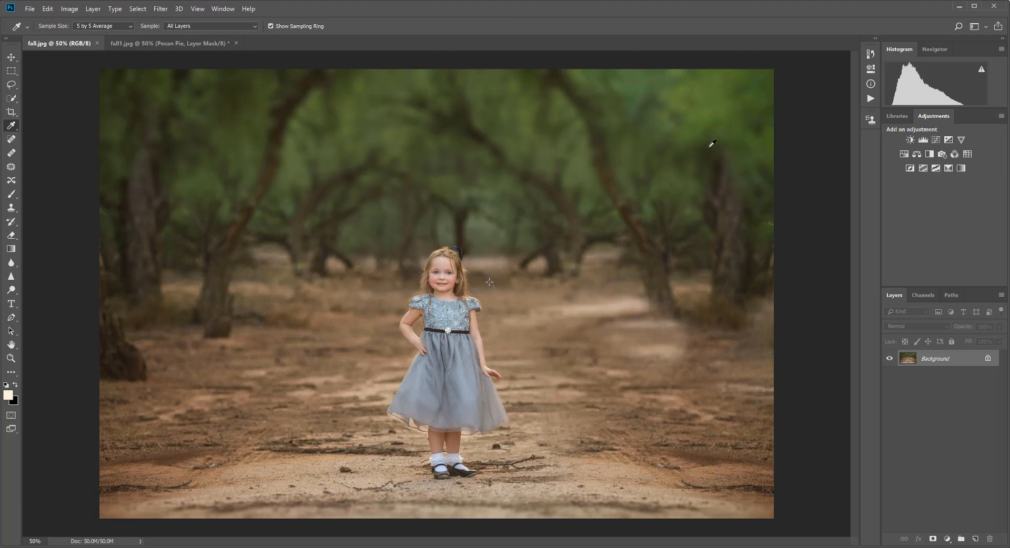
mouse_move(754, 136)
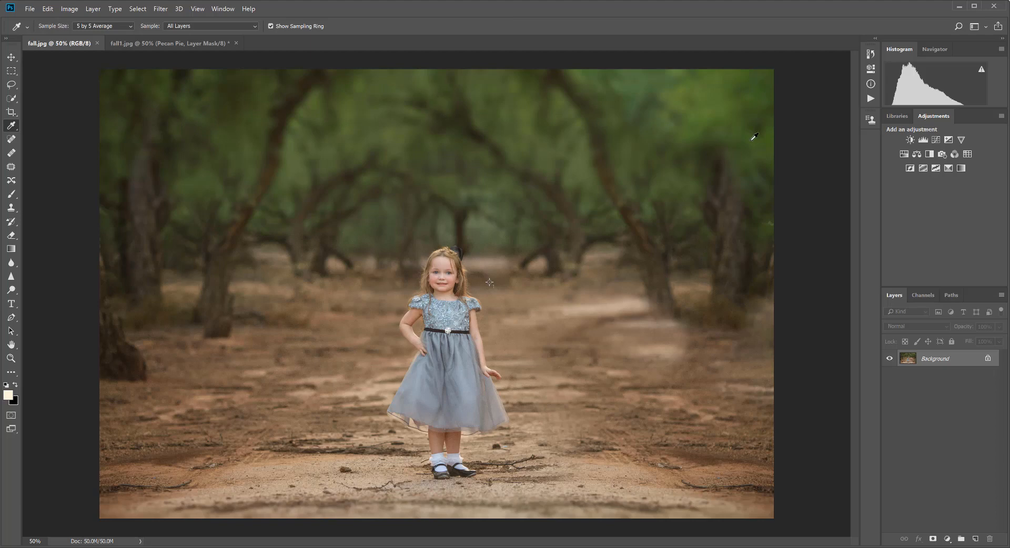
mouse_move(614, 169)
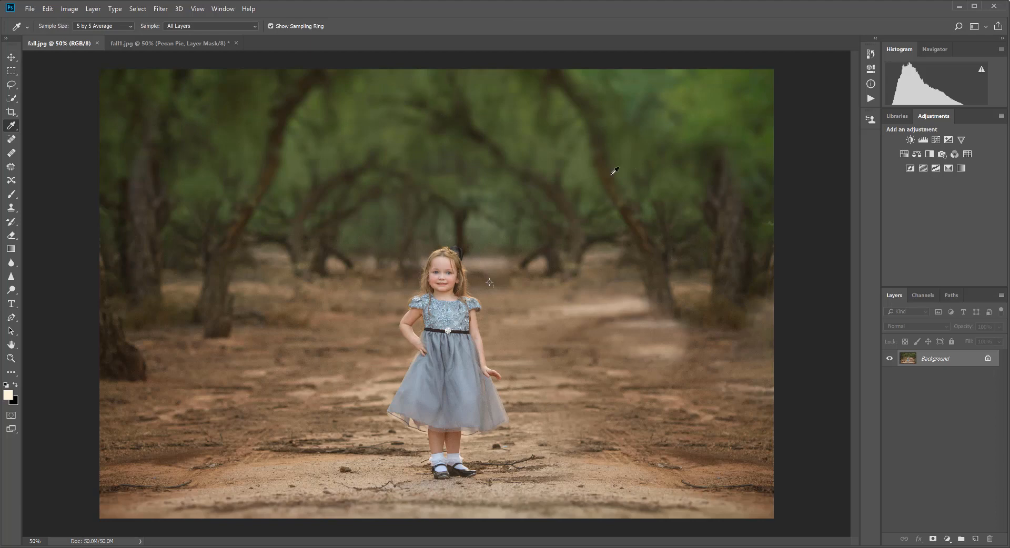
mouse_move(417, 152)
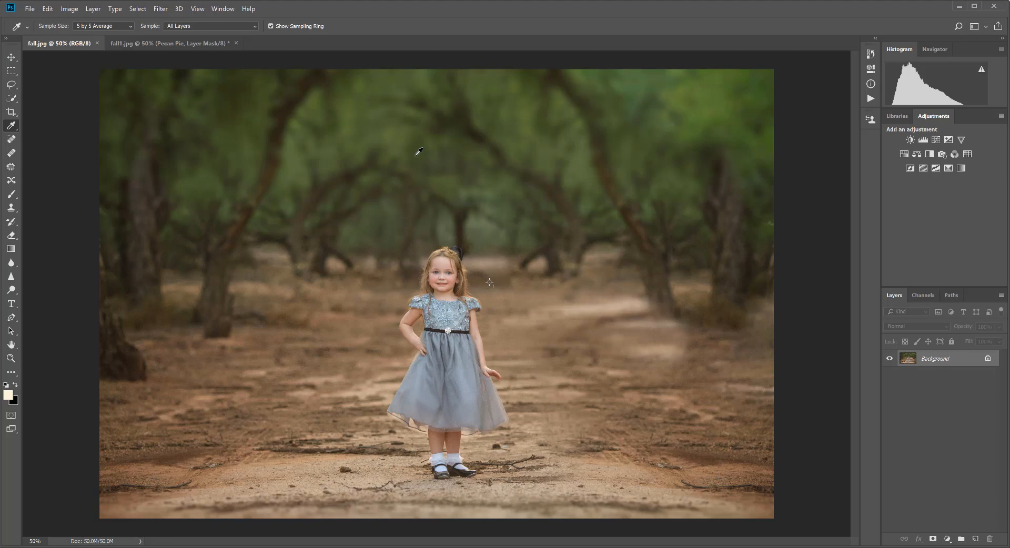
mouse_move(401, 131)
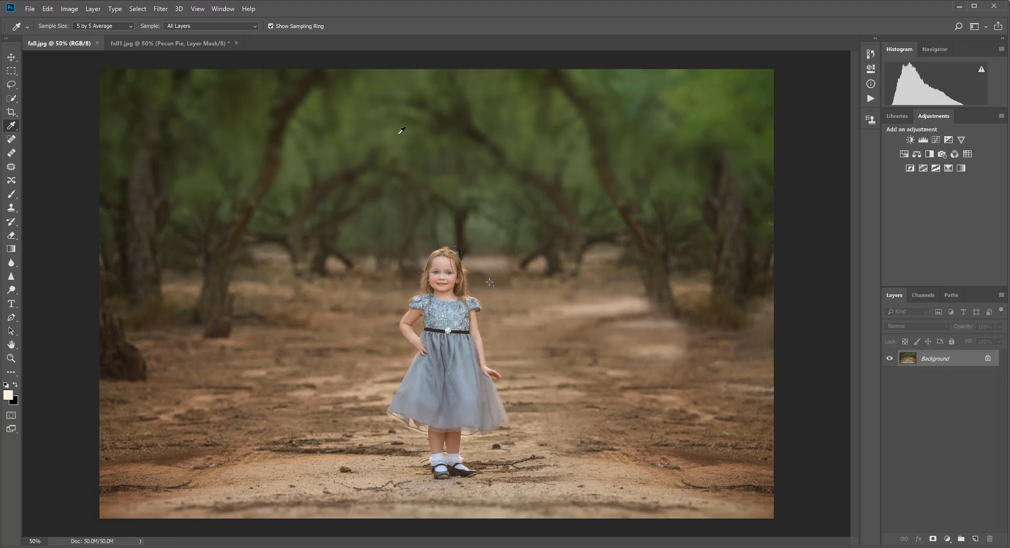
mouse_move(410, 138)
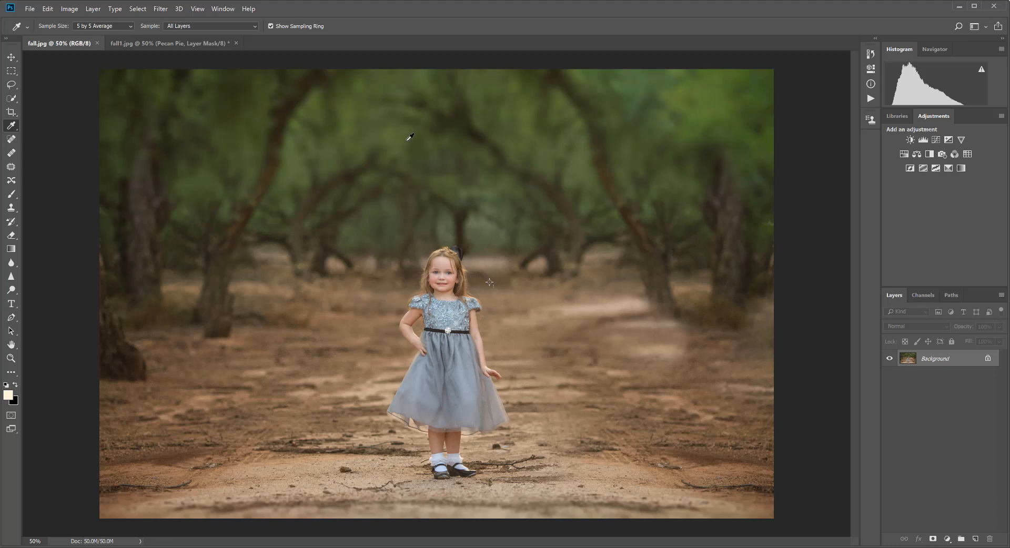
mouse_move(393, 132)
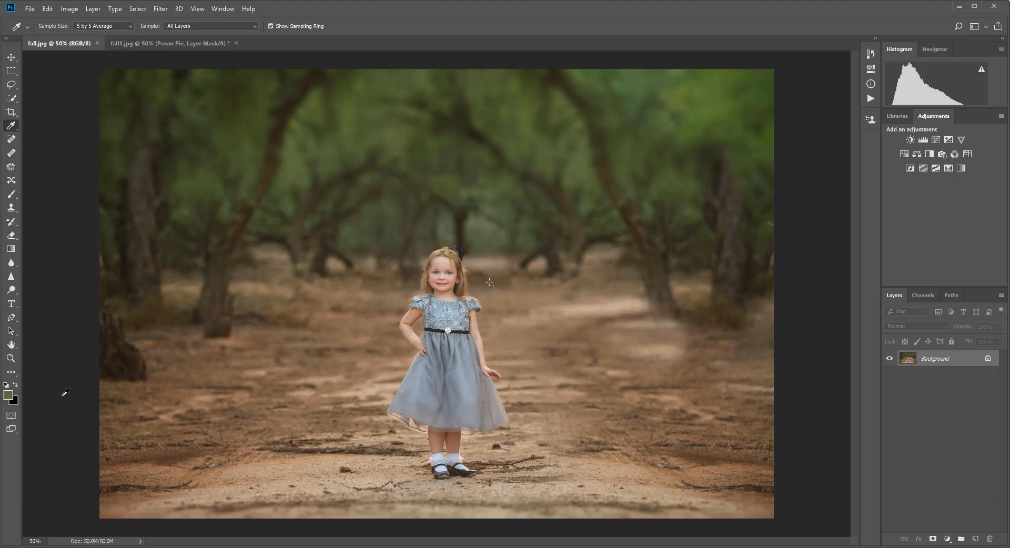
left_click(9, 395)
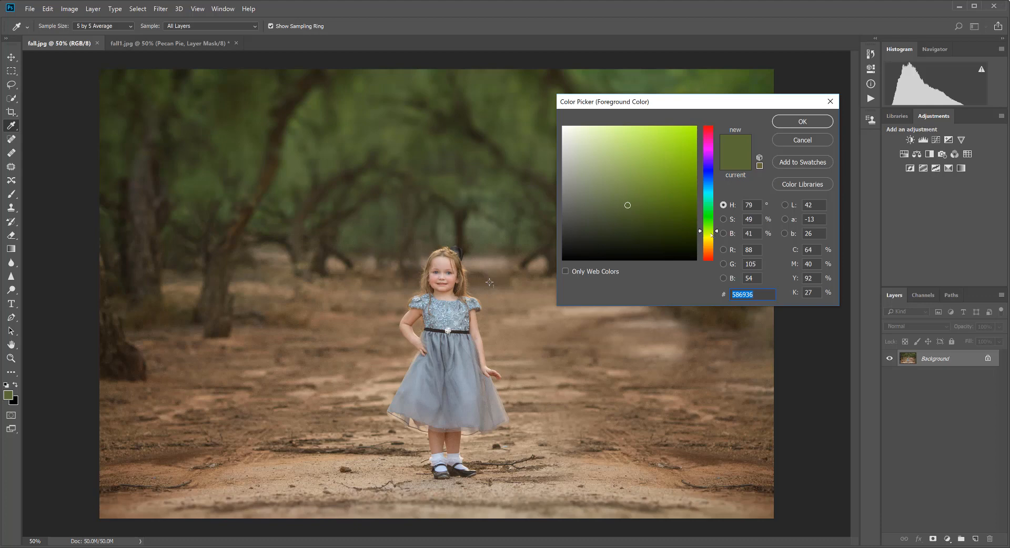
left_click(802, 121)
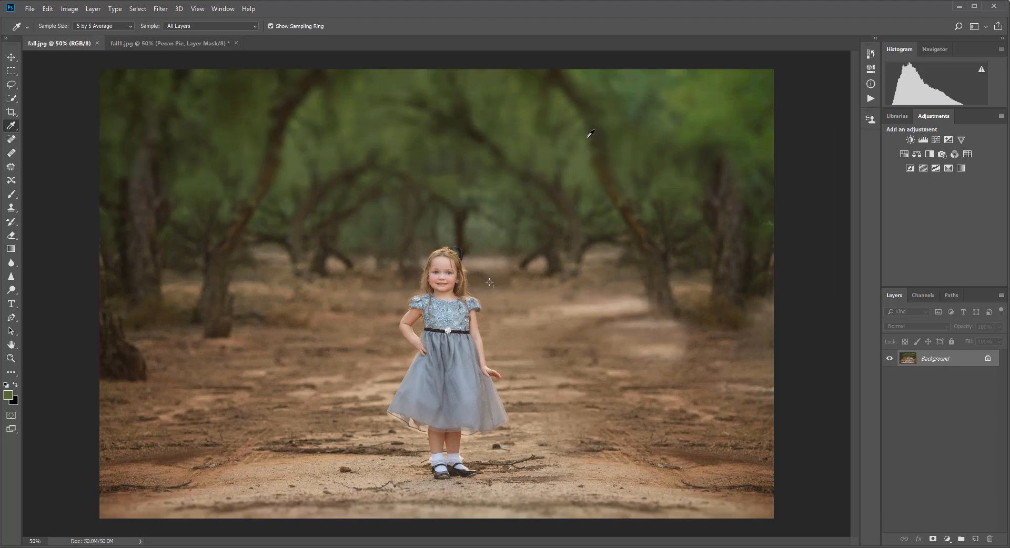
mouse_move(84, 302)
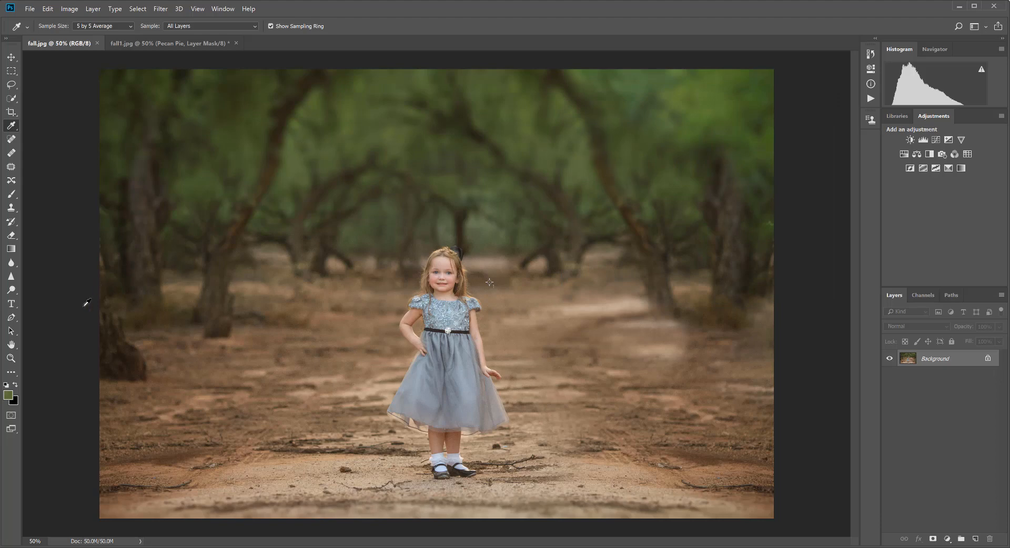
left_click(8, 397)
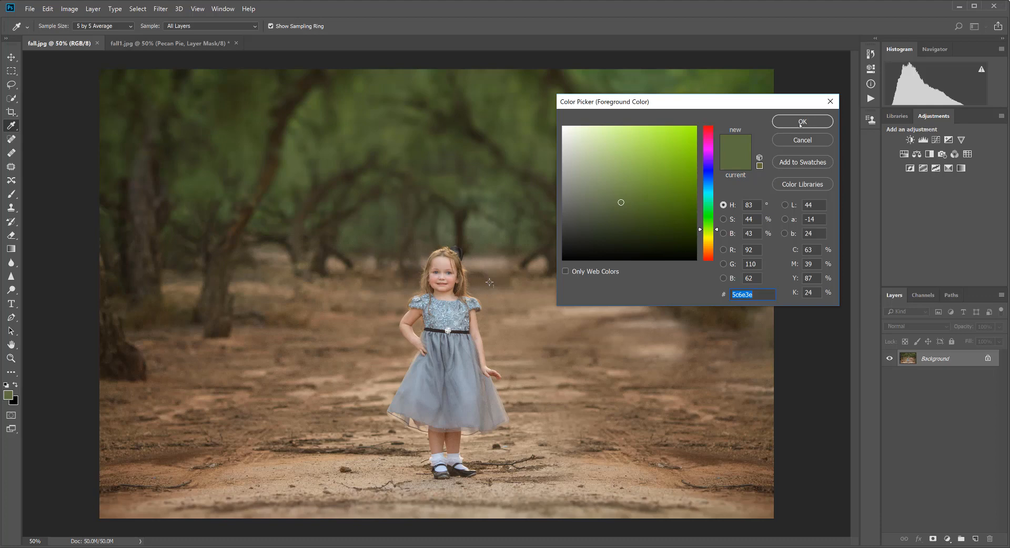
mouse_move(831, 101)
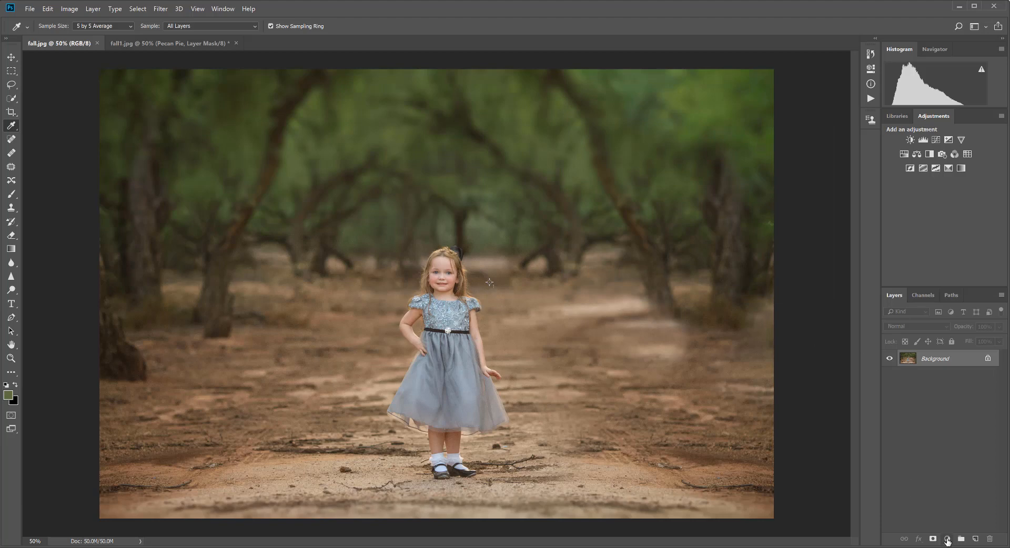
- Add a Selective Color adjustment layer and set its Colors to Yellows
left_click(950, 538)
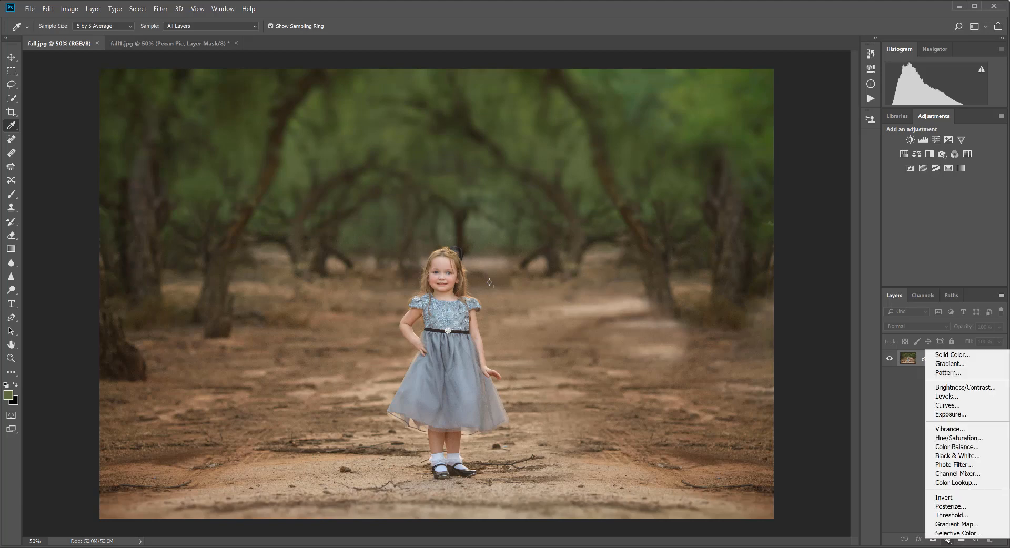
mouse_move(960, 534)
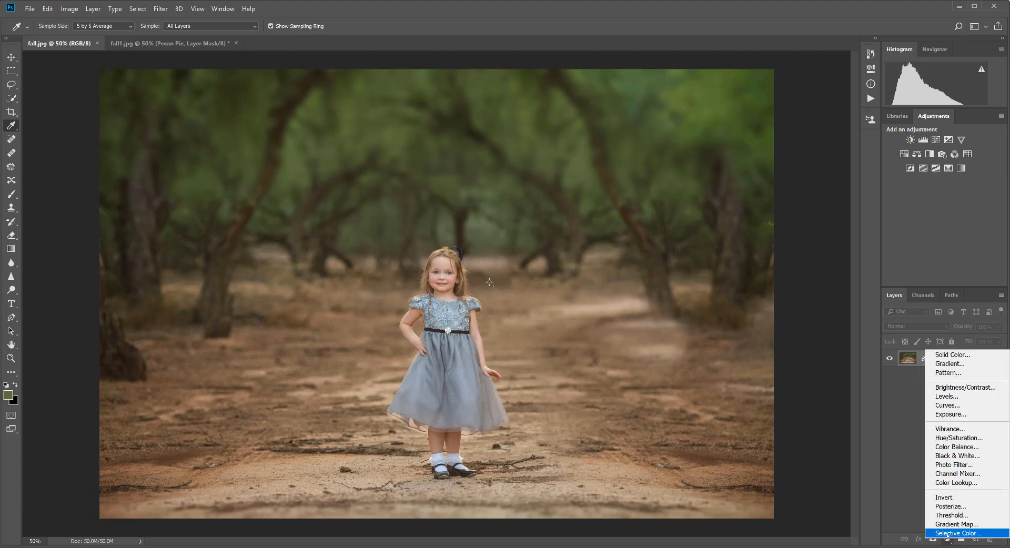
left_click(957, 533)
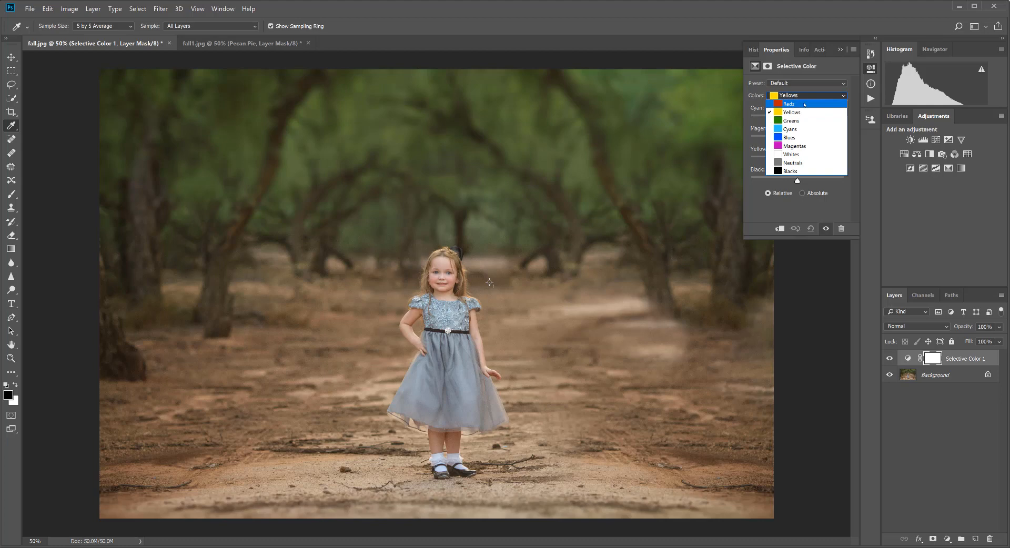
left_click(789, 104)
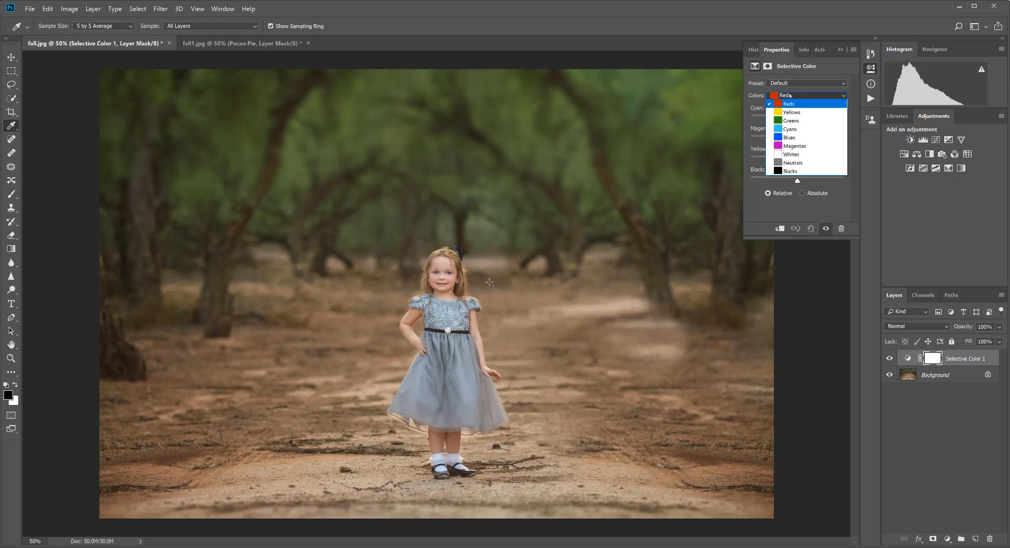
mouse_move(793, 112)
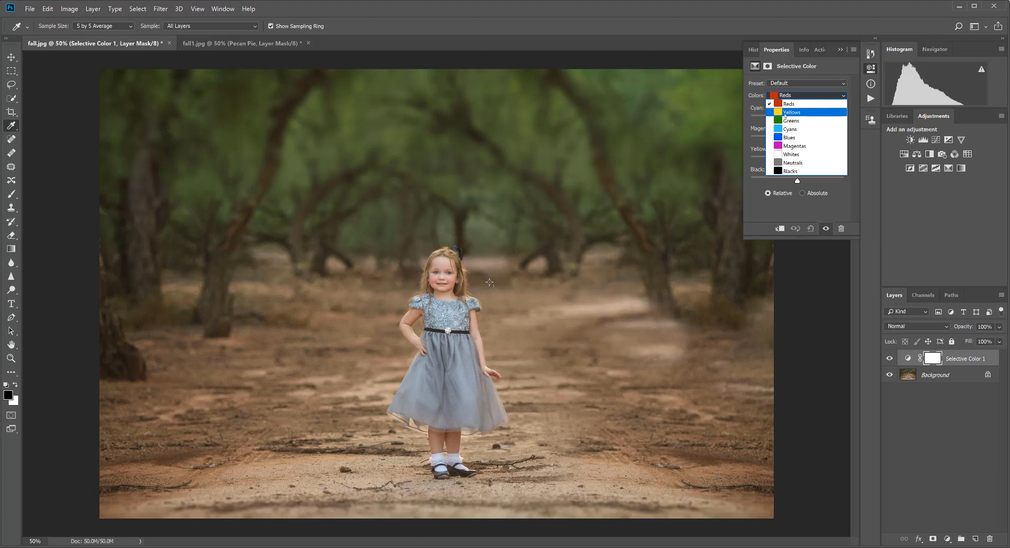
left_click(791, 112)
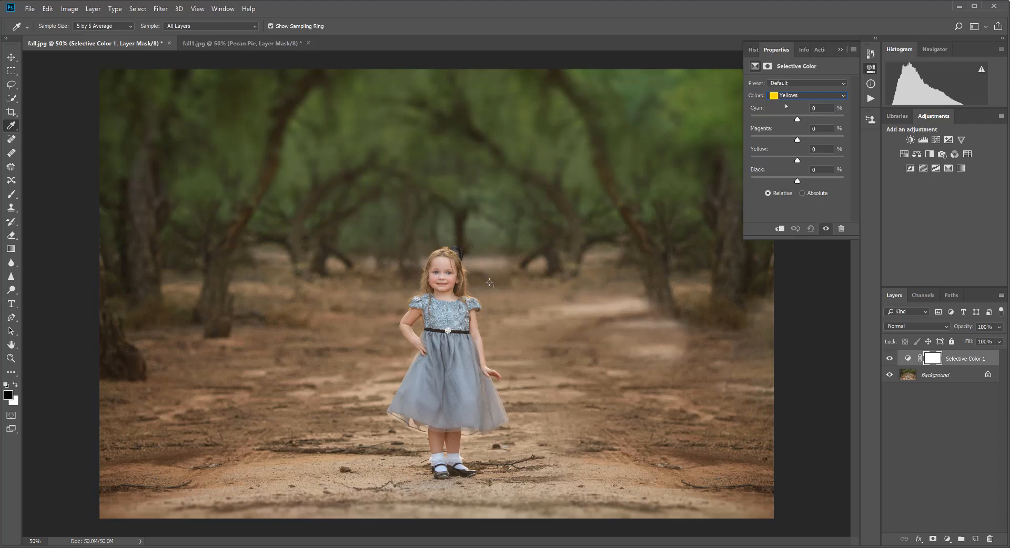
mouse_move(789, 147)
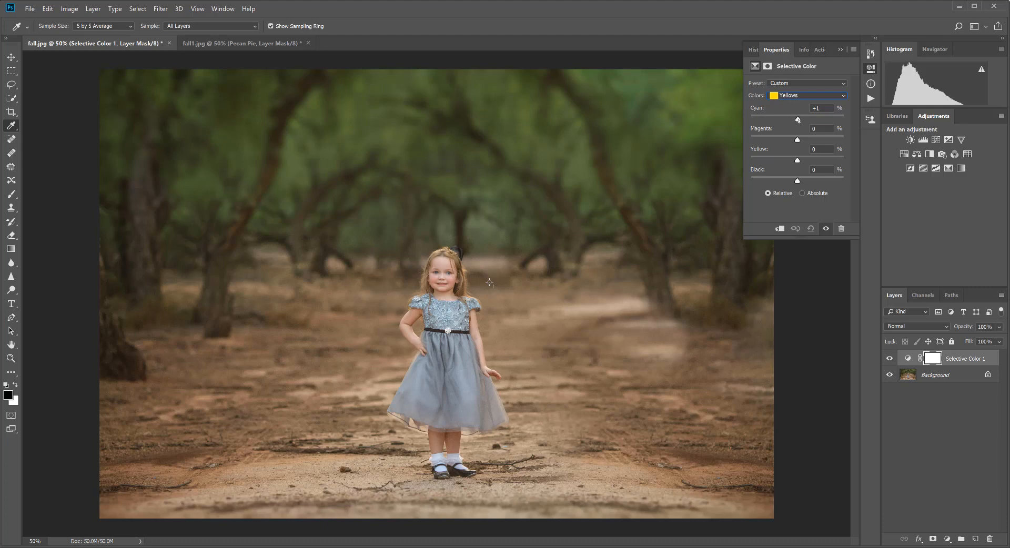
- Set the Yellows' Cyan to -100 and Magenta to +100
left_click_drag(798, 120, 789, 120)
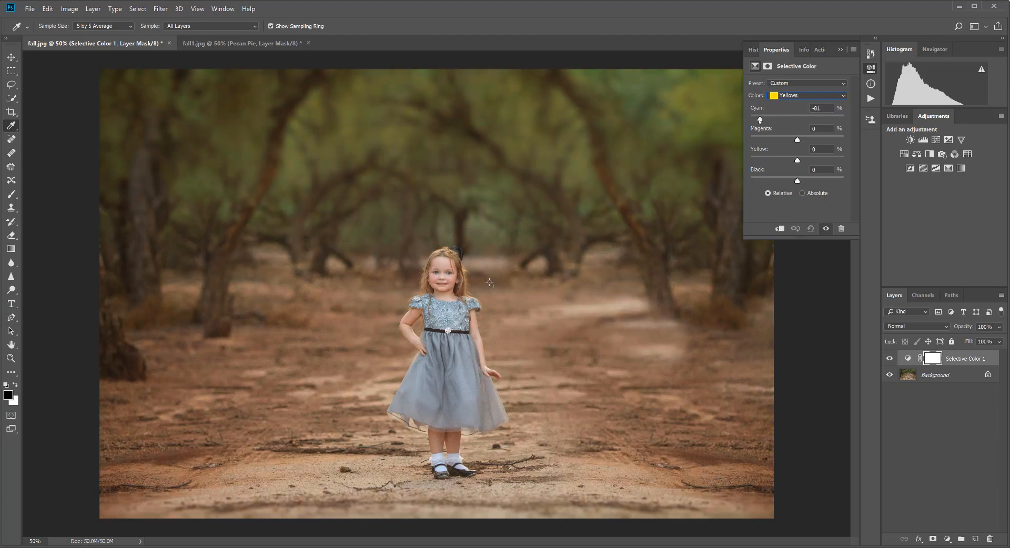
left_click_drag(777, 120, 752, 120)
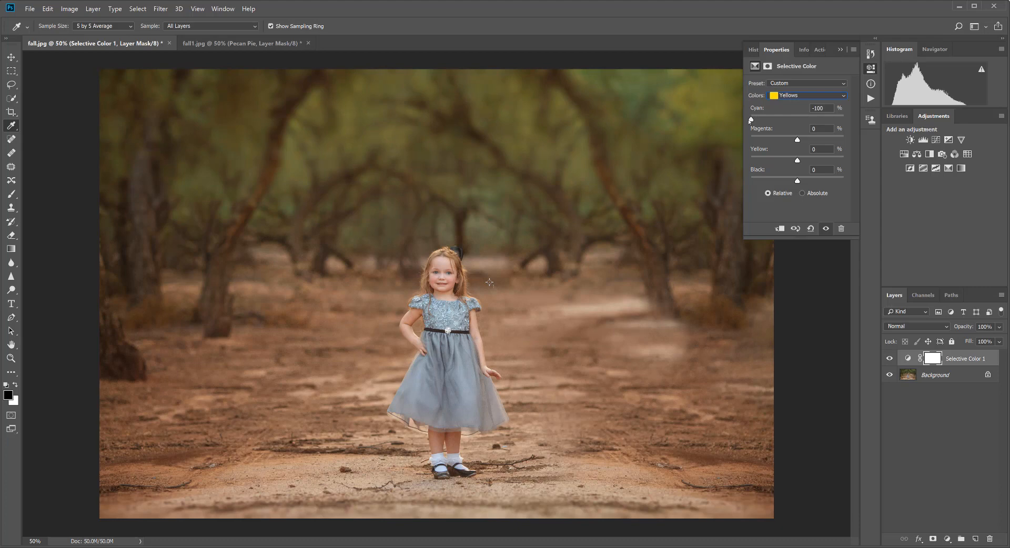
mouse_move(407, 181)
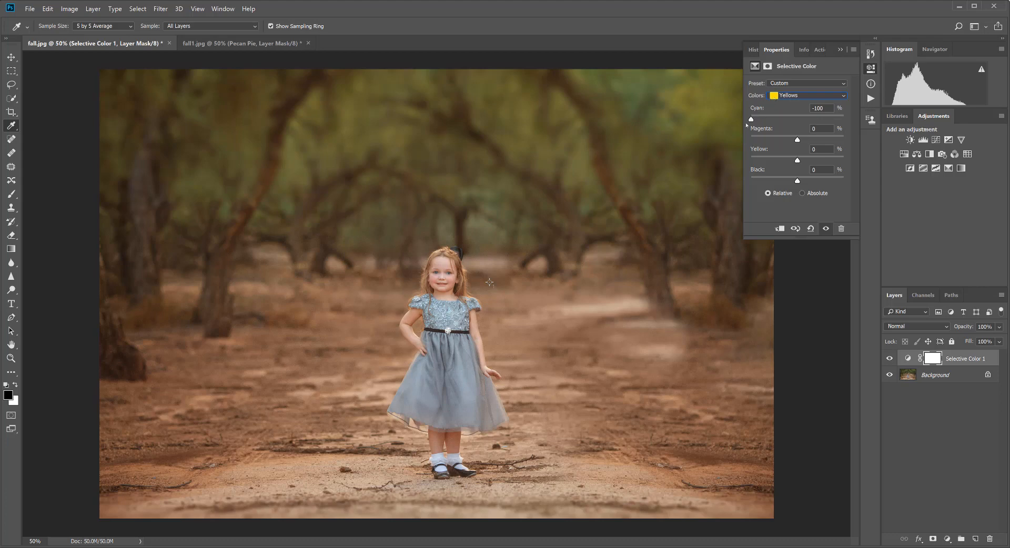
mouse_move(740, 131)
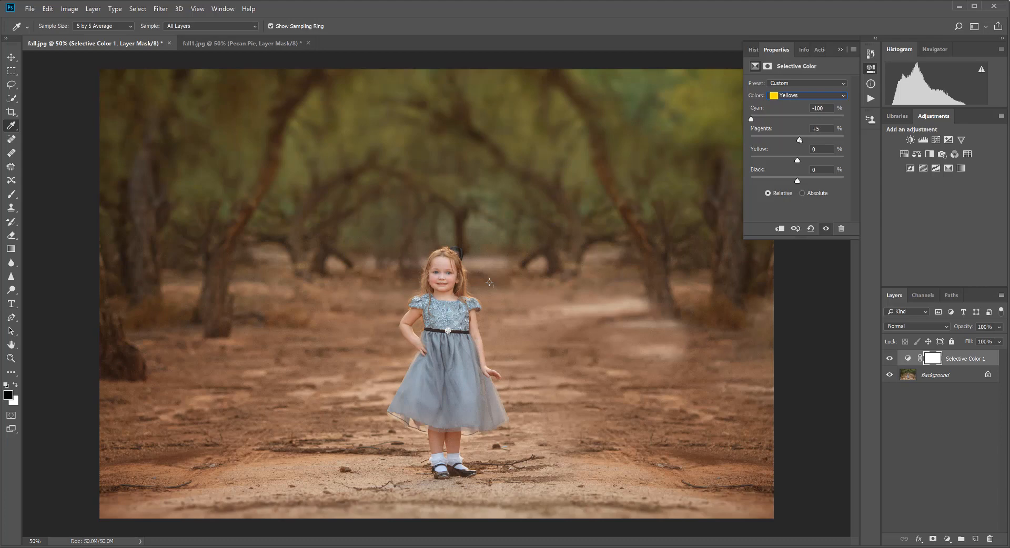
left_click_drag(799, 140, 810, 140)
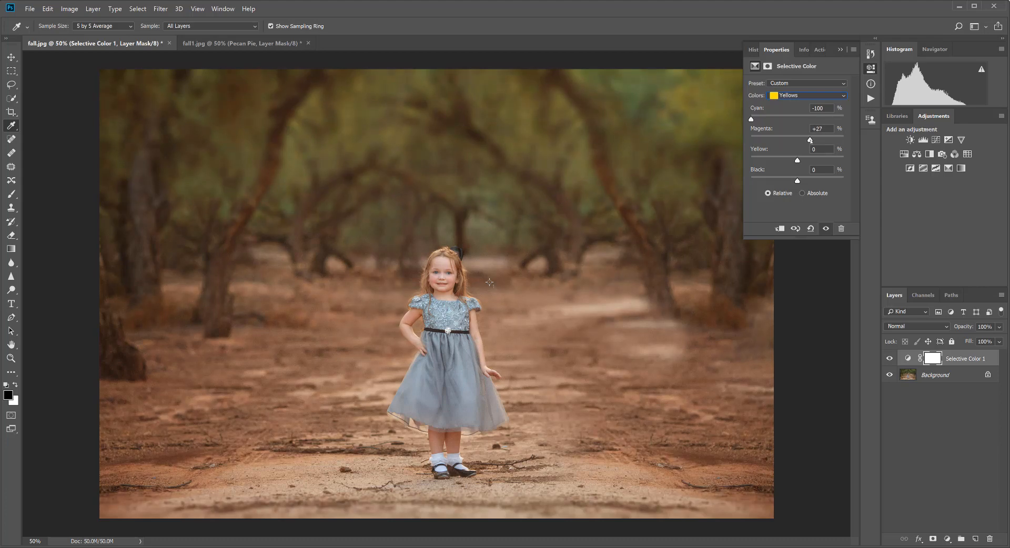
left_click_drag(811, 140, 826, 140)
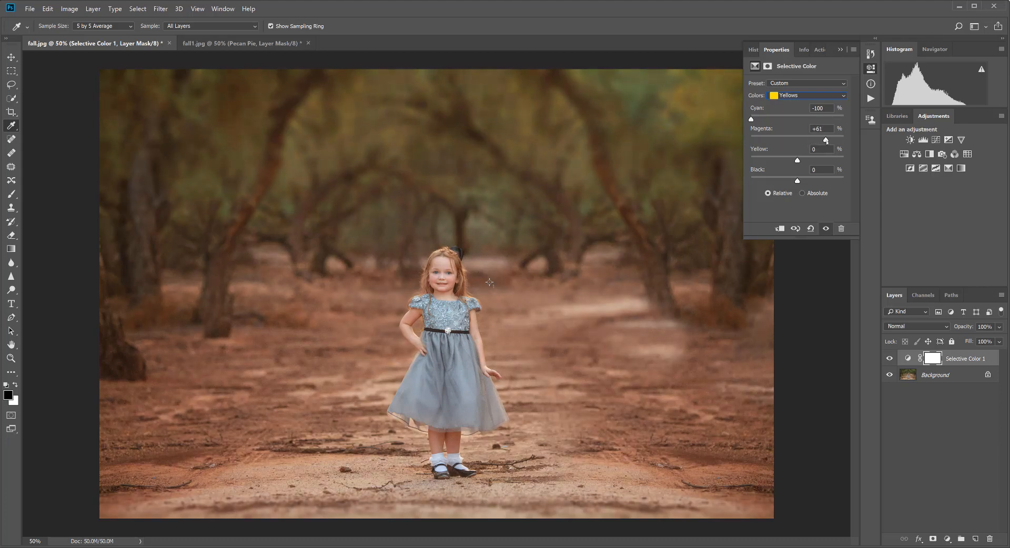
left_click_drag(827, 141, 838, 140)
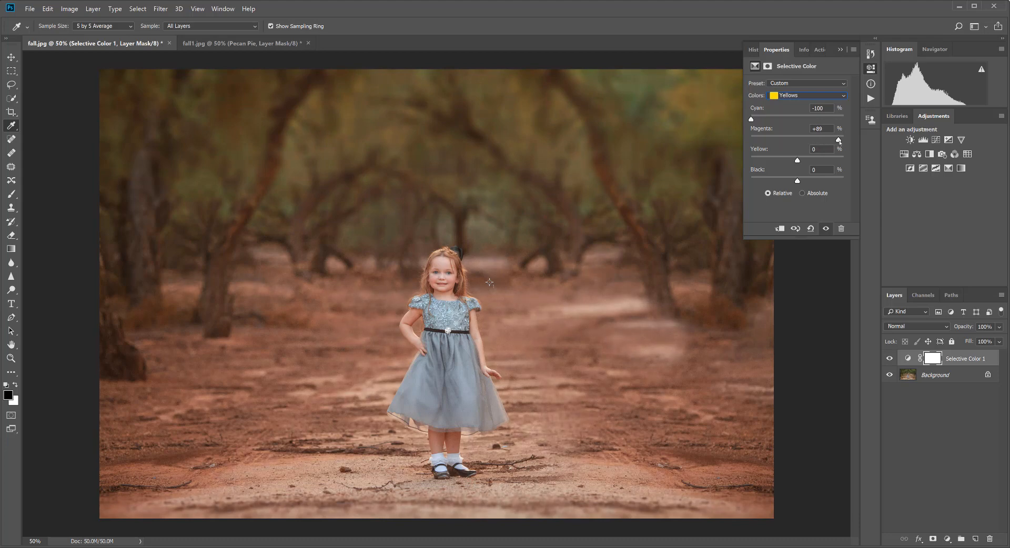
left_click_drag(839, 139, 844, 139)
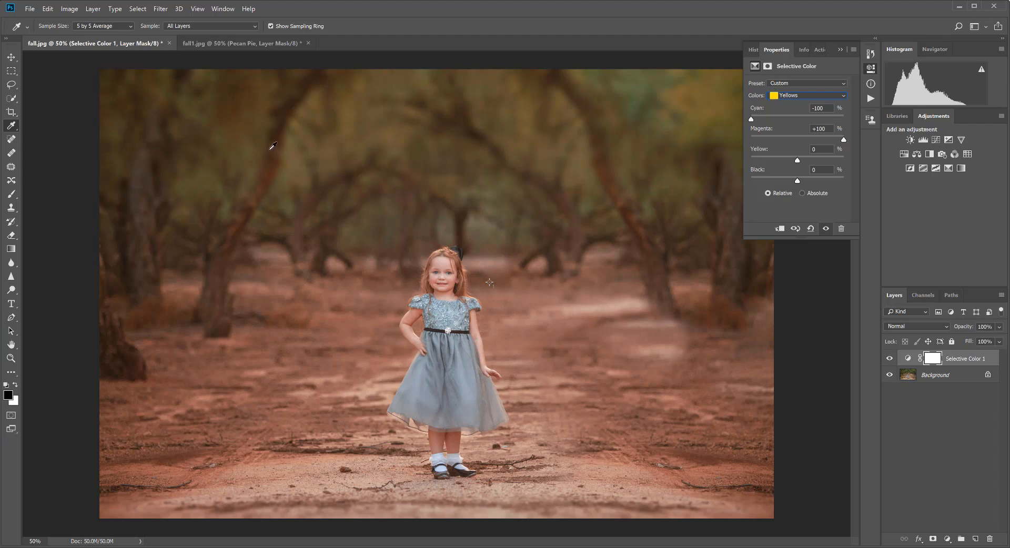
mouse_move(622, 164)
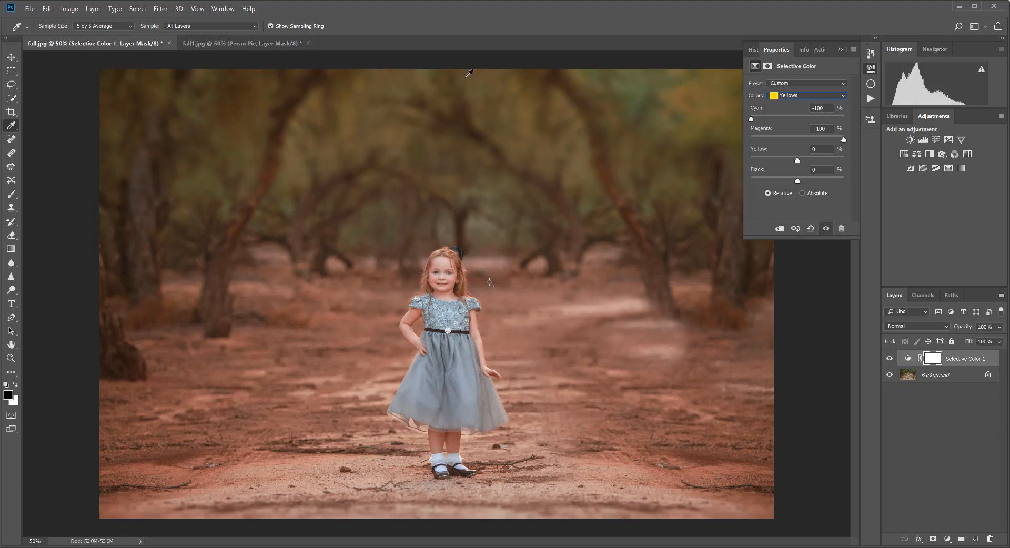
mouse_move(718, 441)
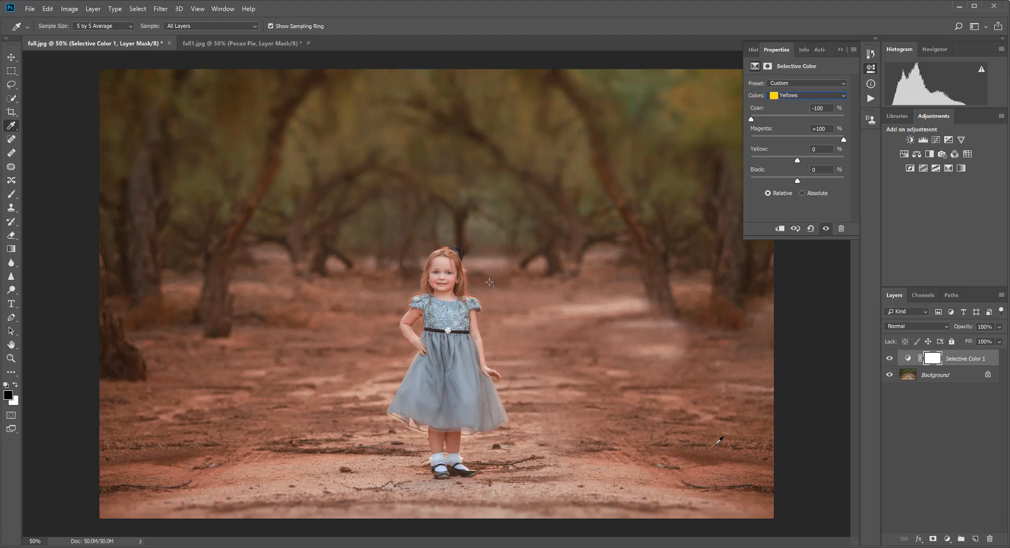
mouse_move(603, 431)
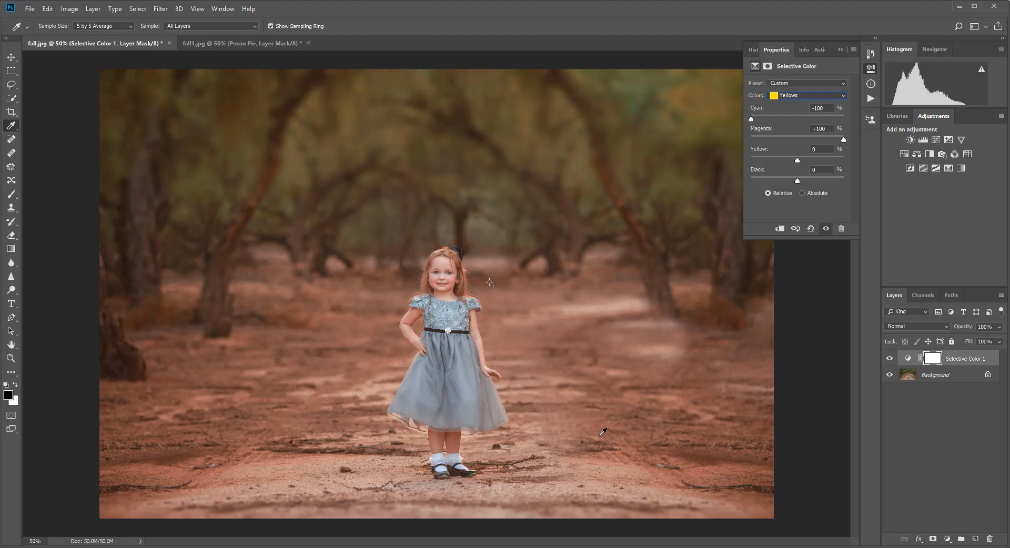
mouse_move(397, 240)
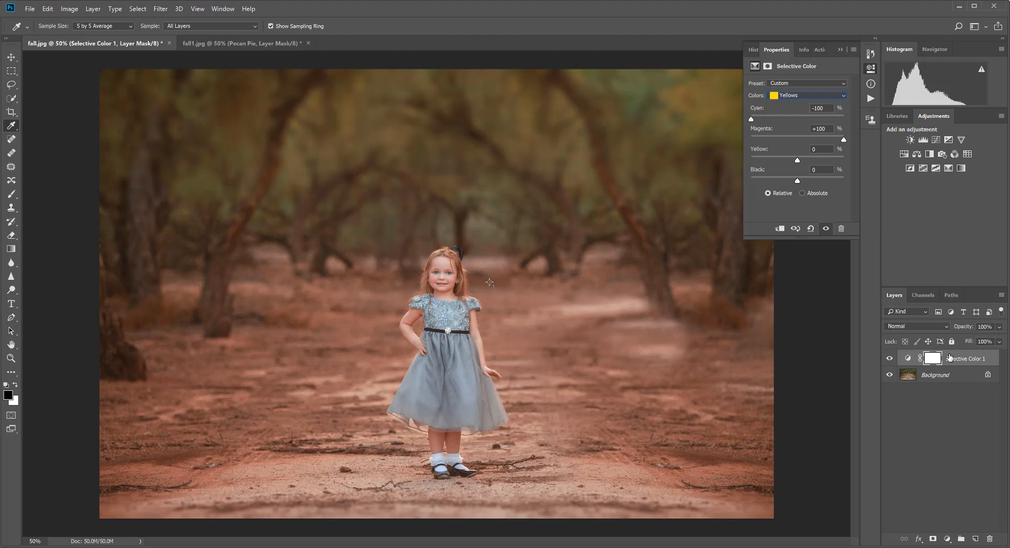
- Invert the Selective Color mask to black and brush white over the upper trees
left_click(933, 359)
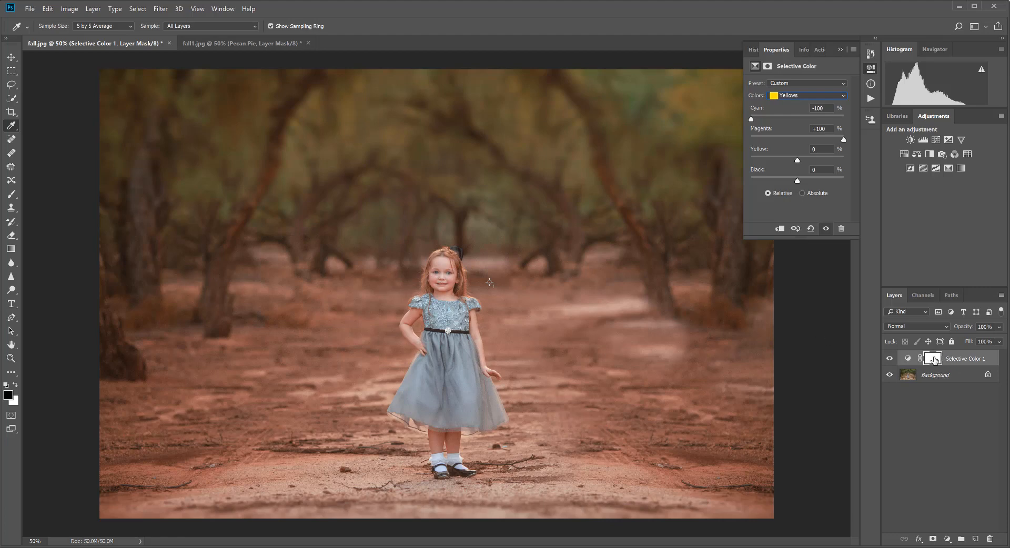
mouse_move(933, 358)
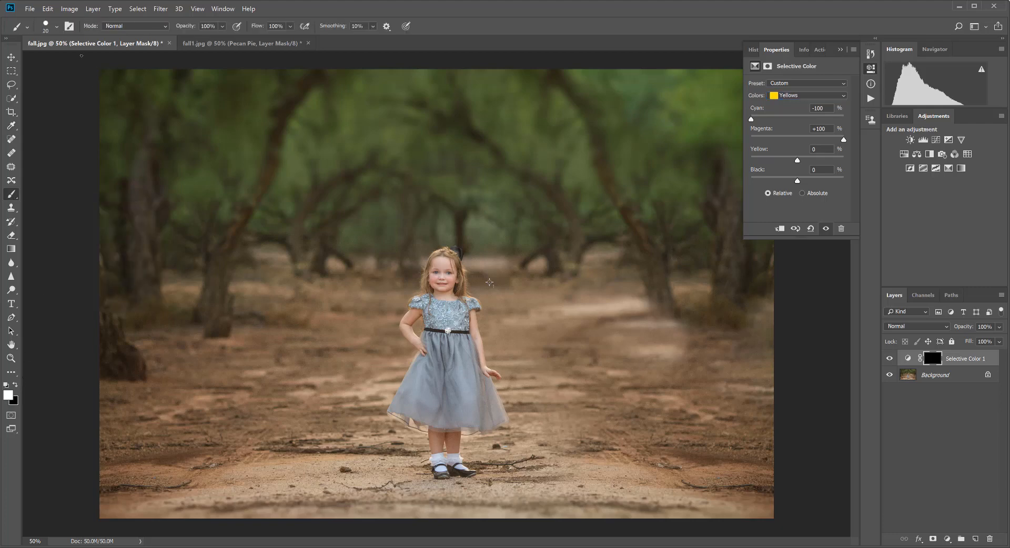
left_click(58, 27)
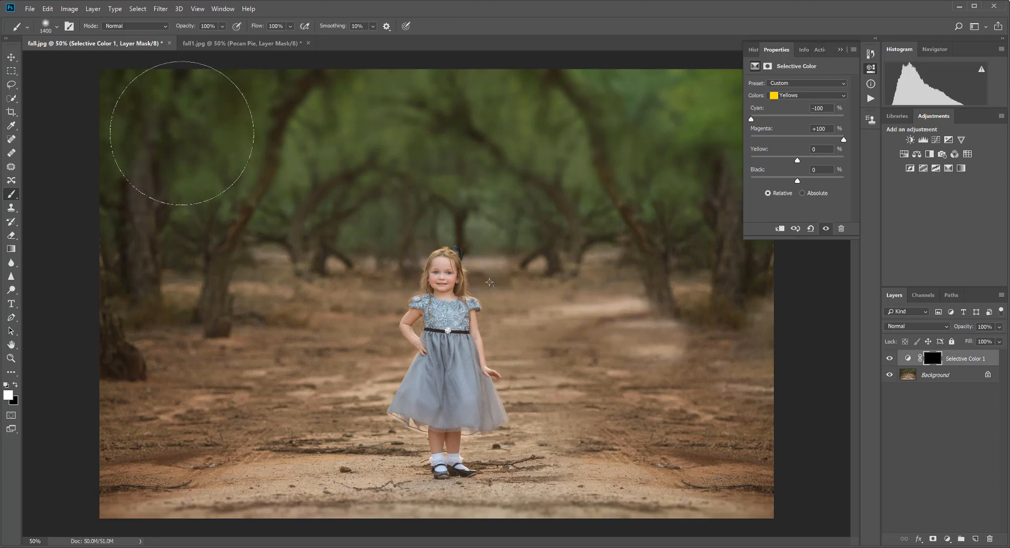
left_click_drag(180, 135, 279, 122)
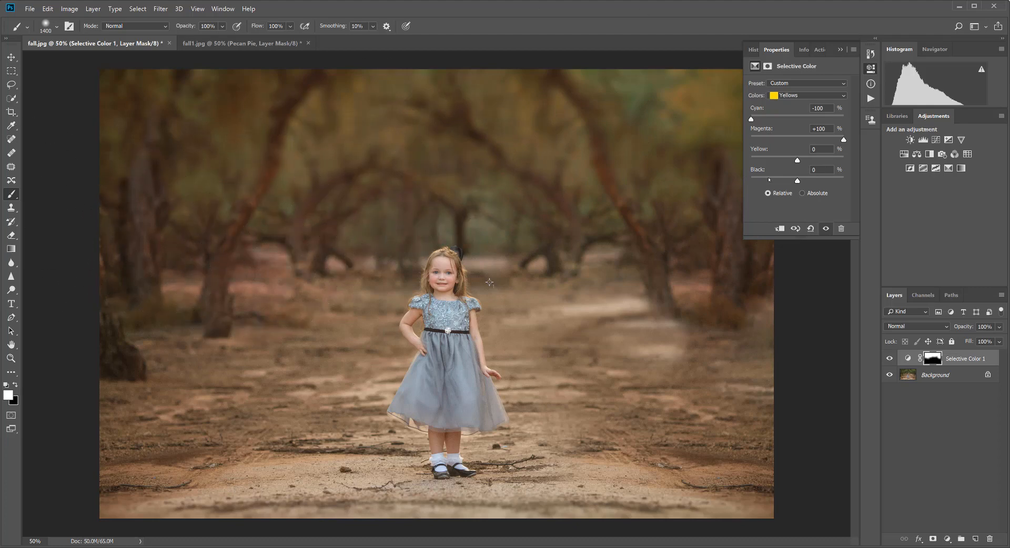
mouse_move(775, 306)
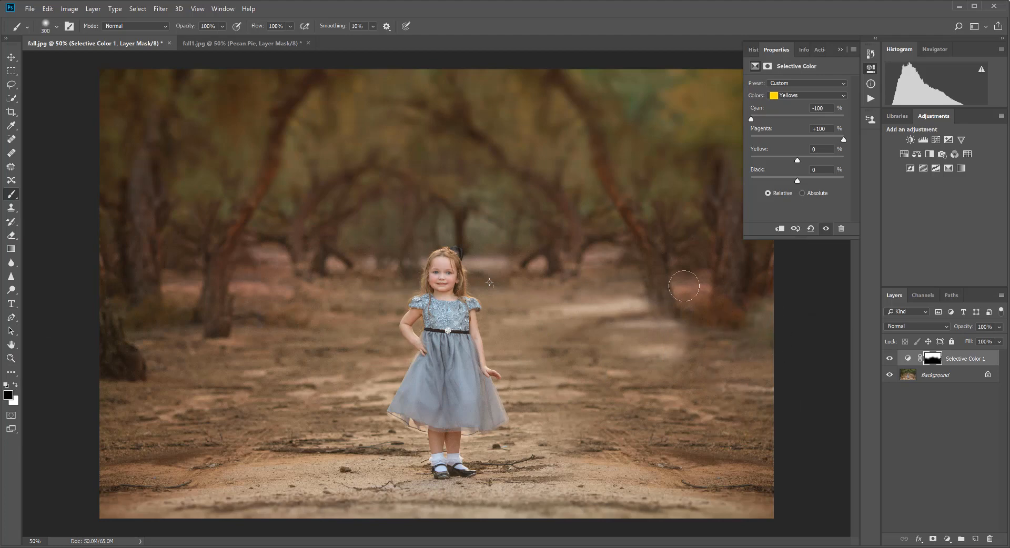
mouse_move(539, 285)
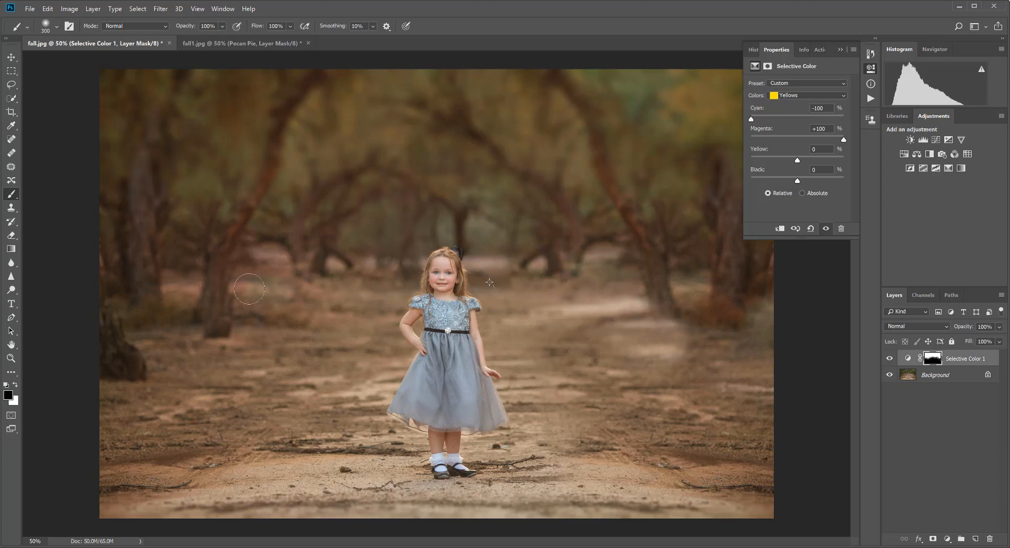
mouse_move(189, 304)
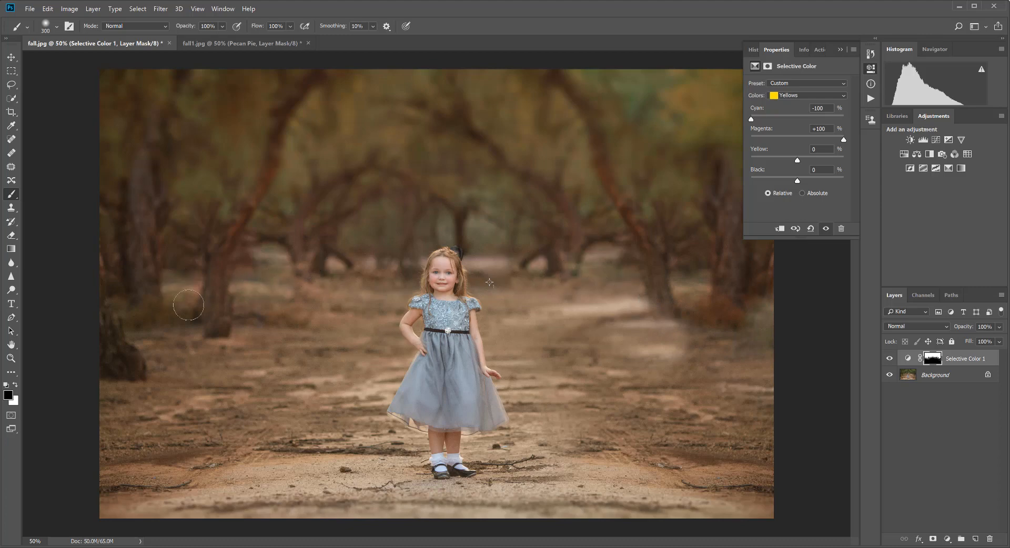
mouse_move(781, 332)
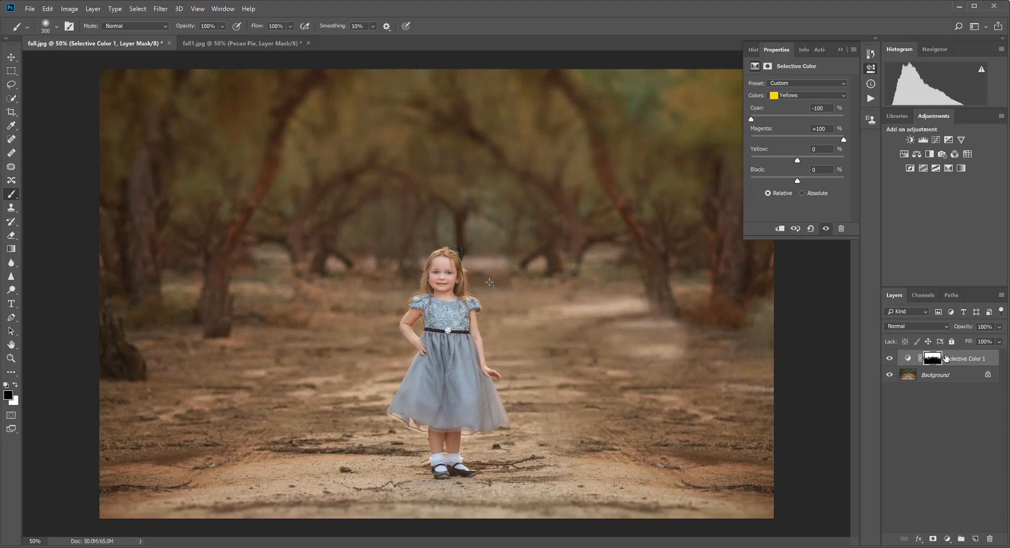
- Duplicate the Selective Color 1 layer from its right-click menu
right_click(966, 359)
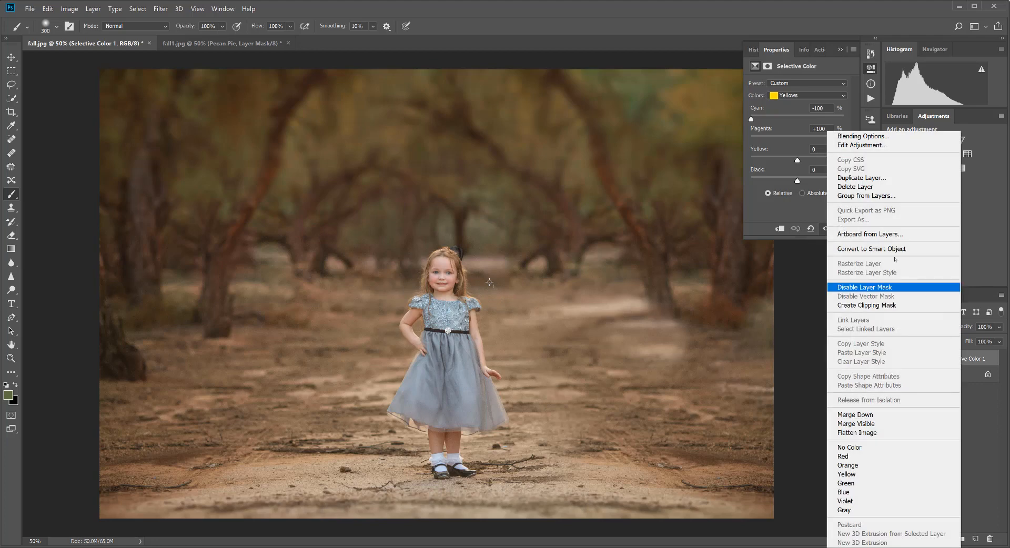
mouse_move(862, 178)
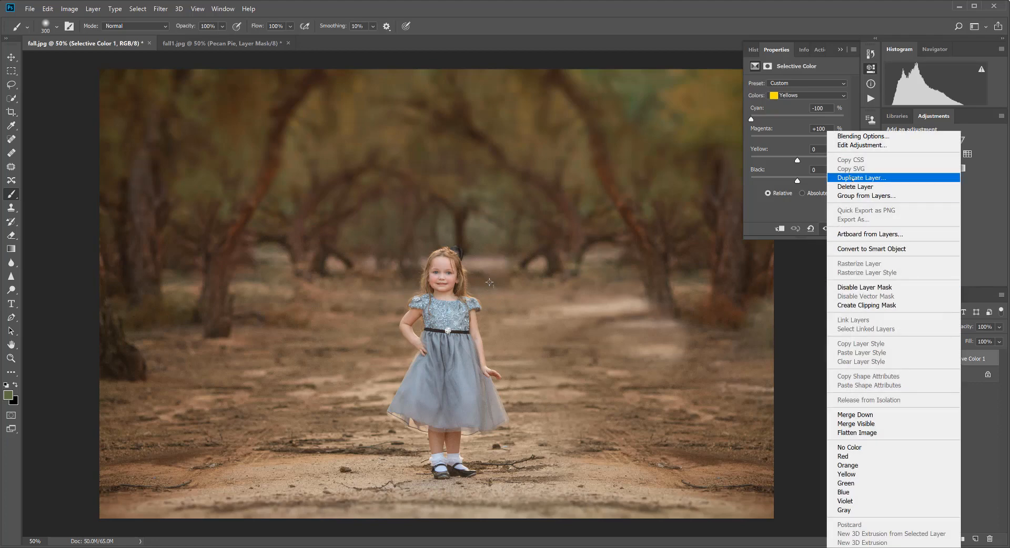
left_click(859, 178)
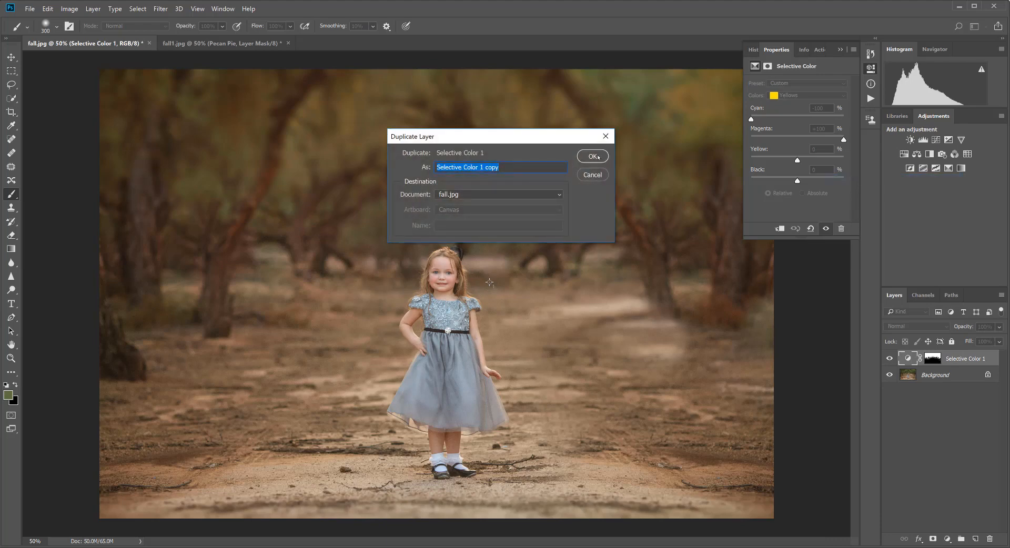
left_click(593, 156)
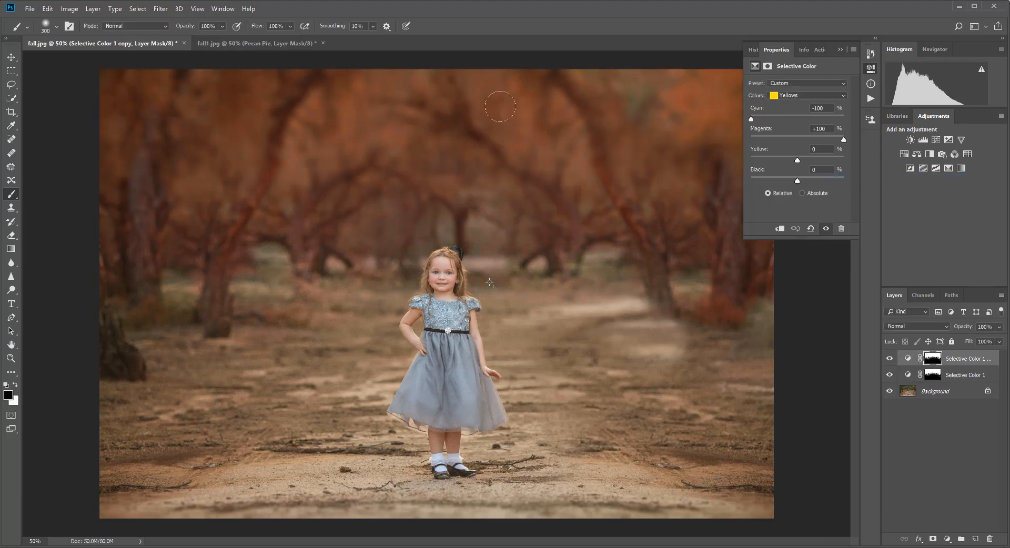
mouse_move(506, 112)
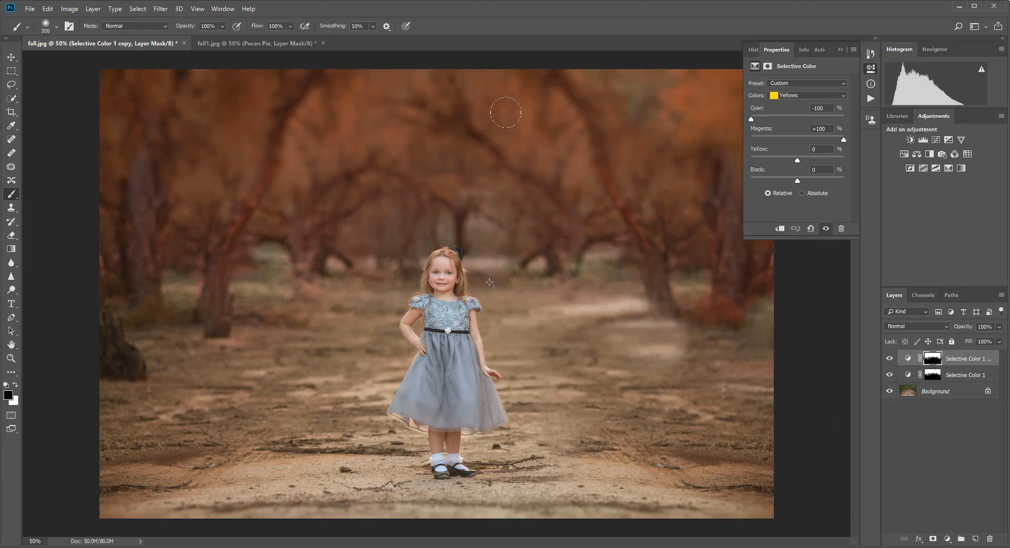
mouse_move(682, 298)
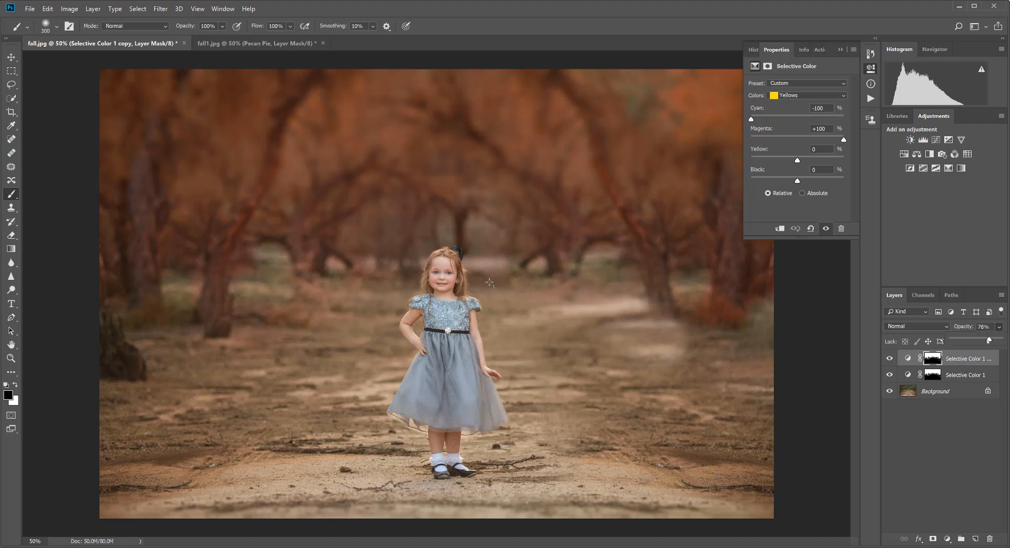
- Lower the copy layer's opacity to 50% and paint its mask over the trees
left_click_drag(990, 341, 977, 340)
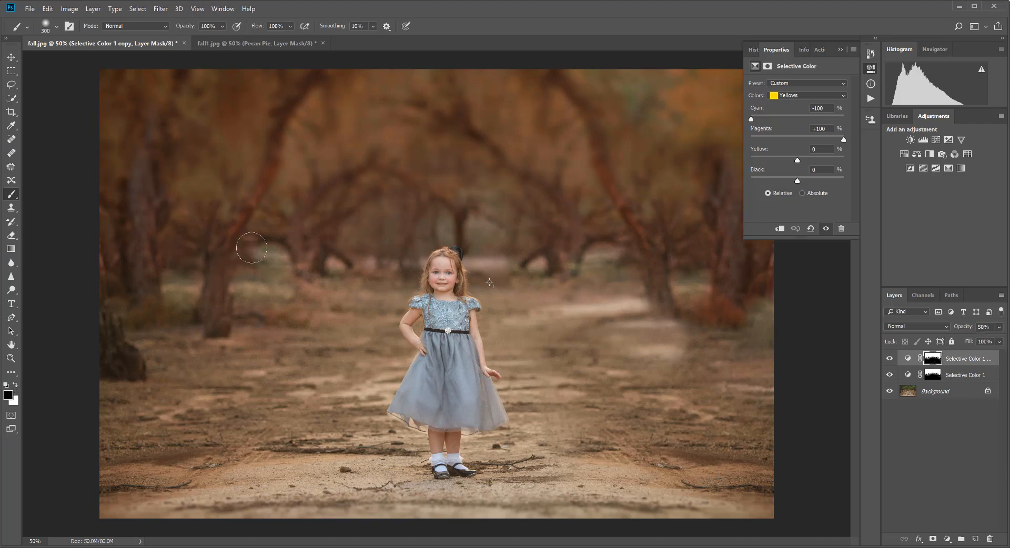
left_click_drag(252, 248, 344, 260)
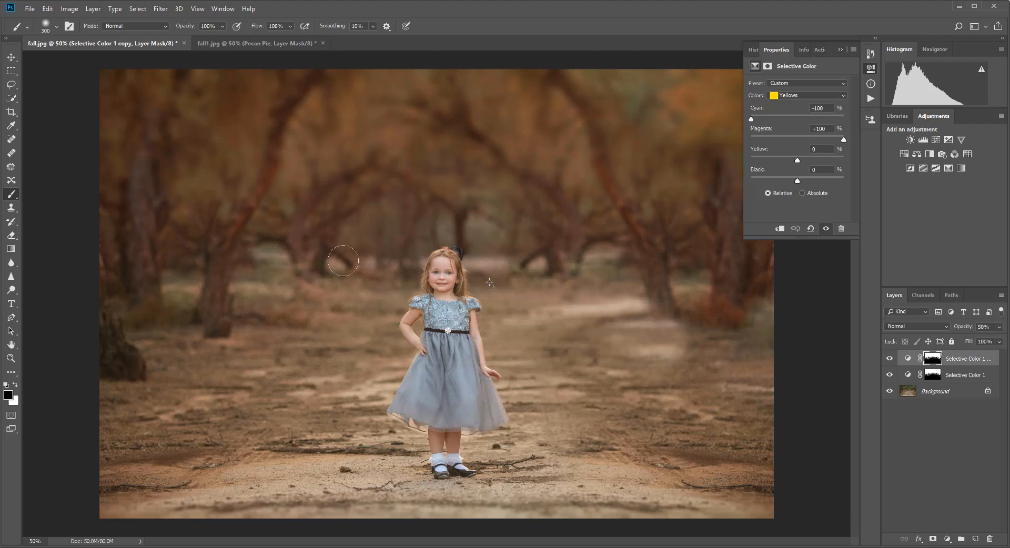
mouse_move(651, 279)
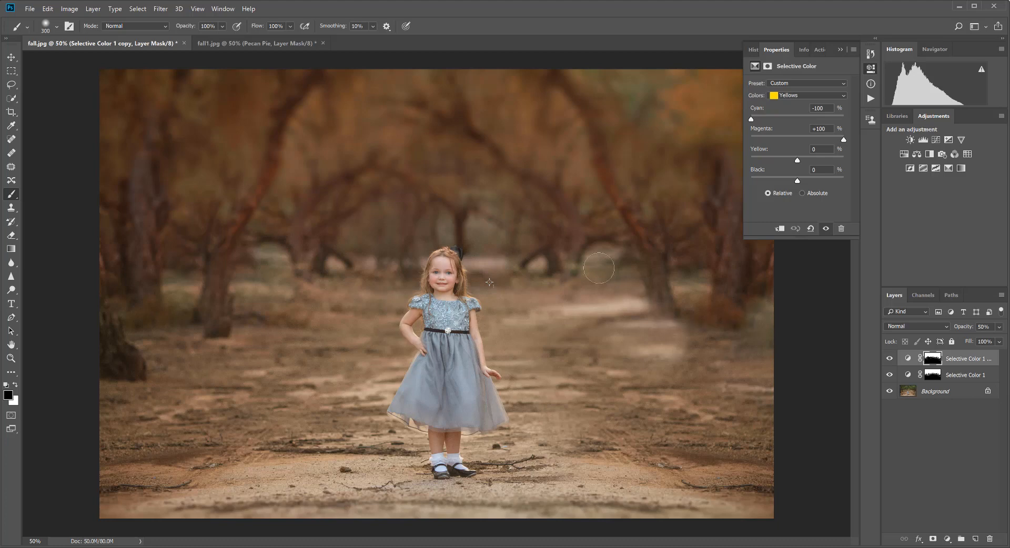
mouse_move(602, 198)
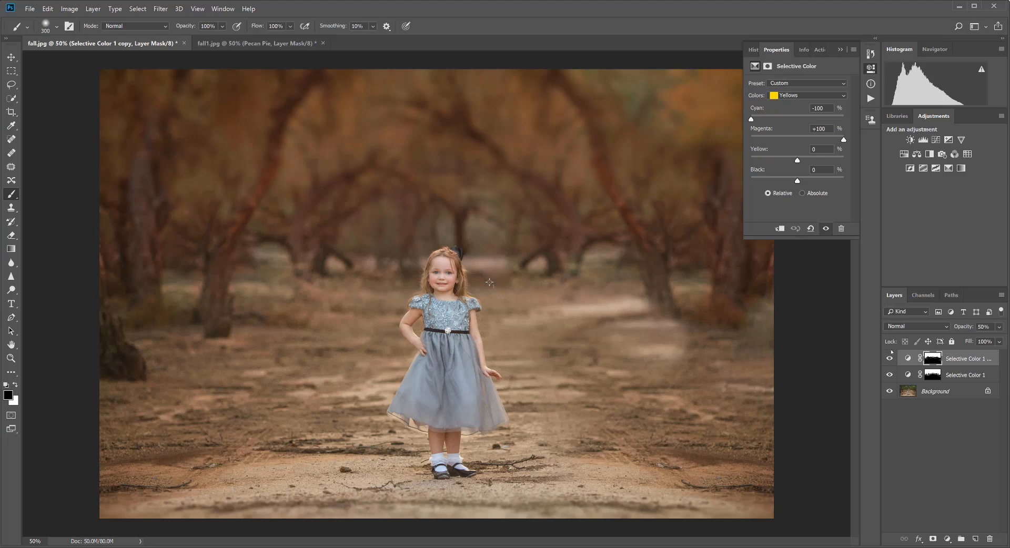
mouse_move(51, 199)
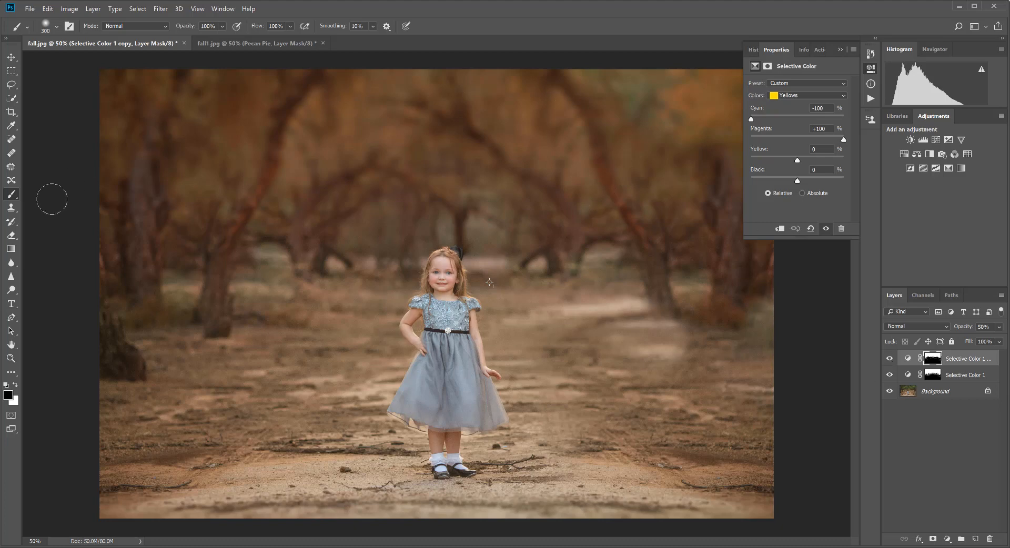
left_click(889, 375)
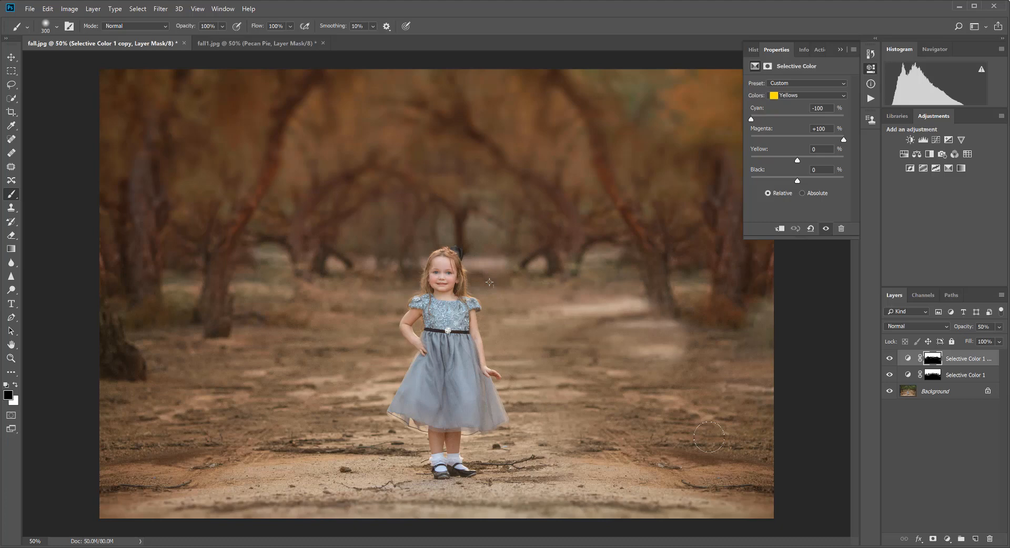
mouse_move(671, 440)
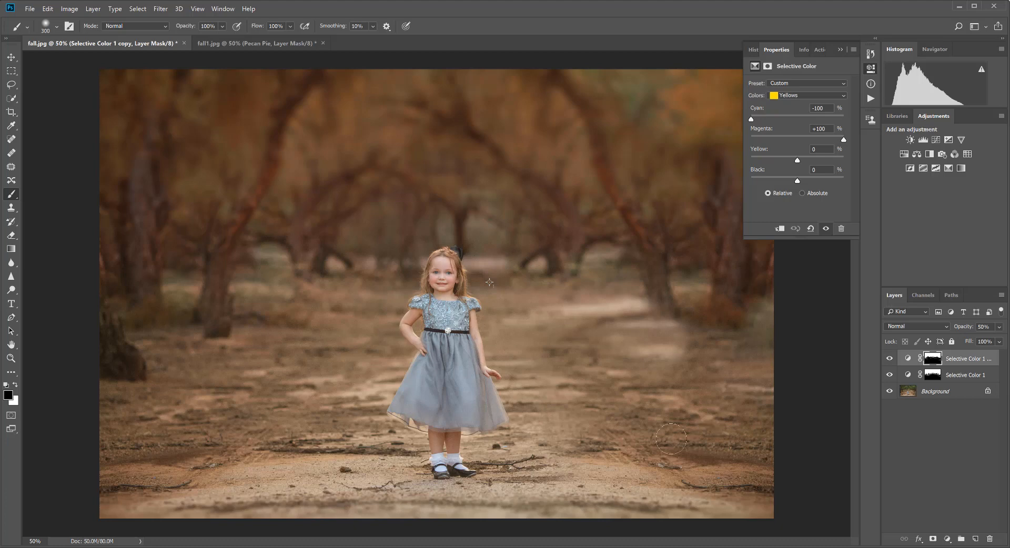
mouse_move(258, 44)
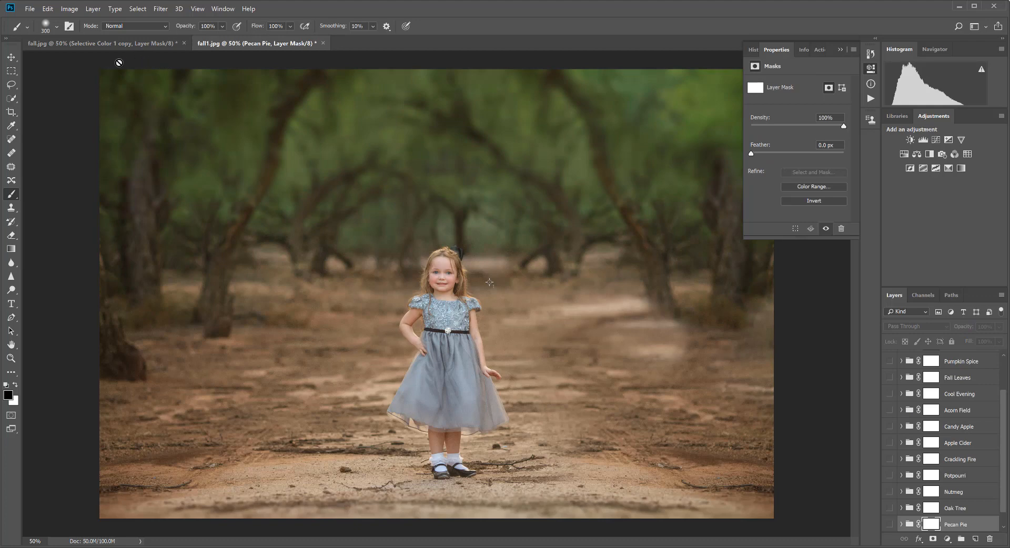
mouse_move(72, 128)
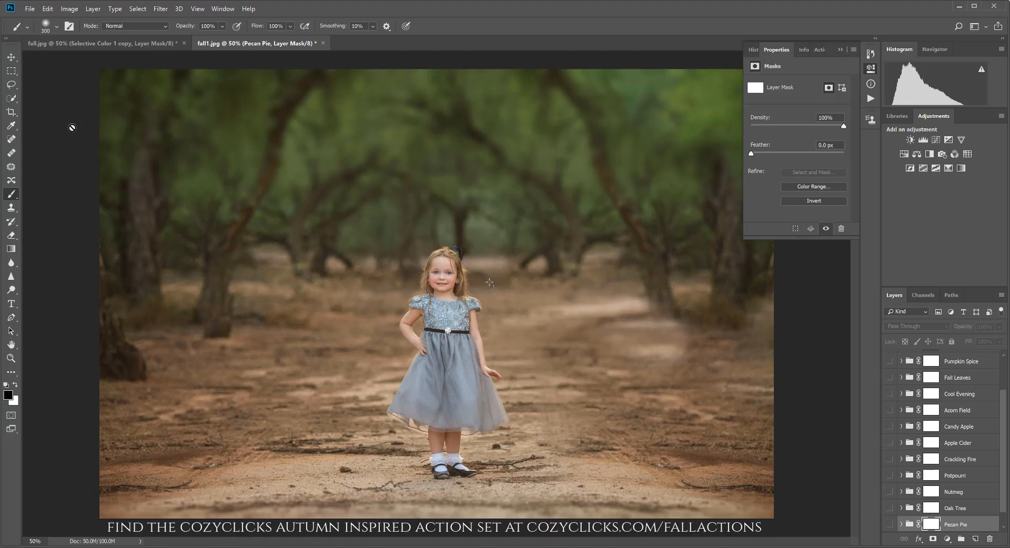
mouse_move(374, 58)
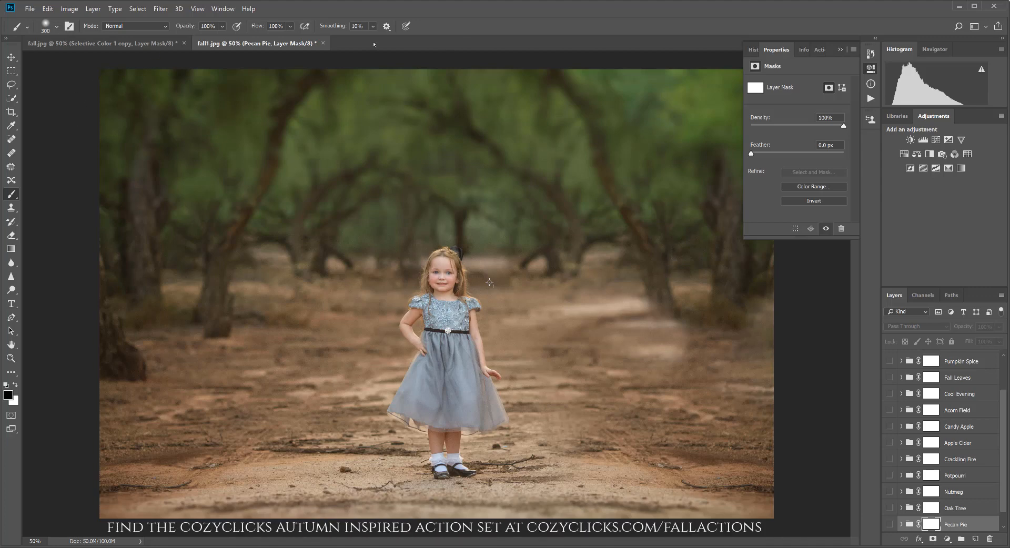
- Show the CC Autumn Actions set in the Actions panel
left_click(810, 49)
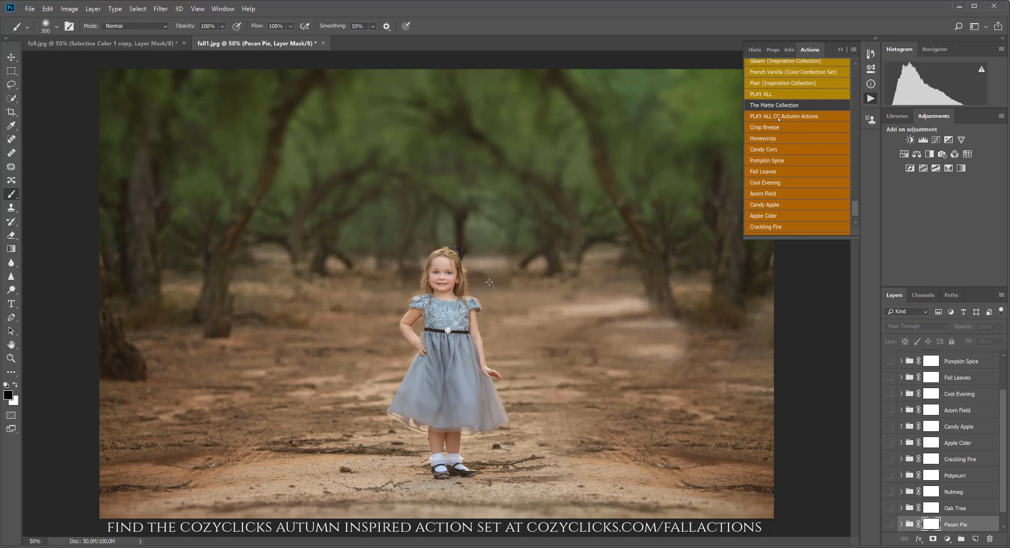
mouse_move(947, 393)
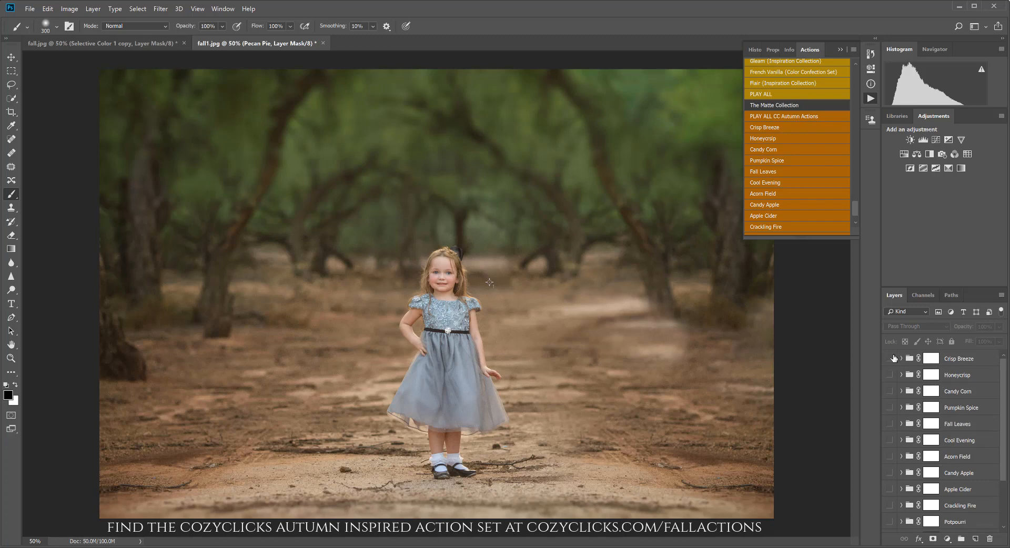
mouse_move(893, 432)
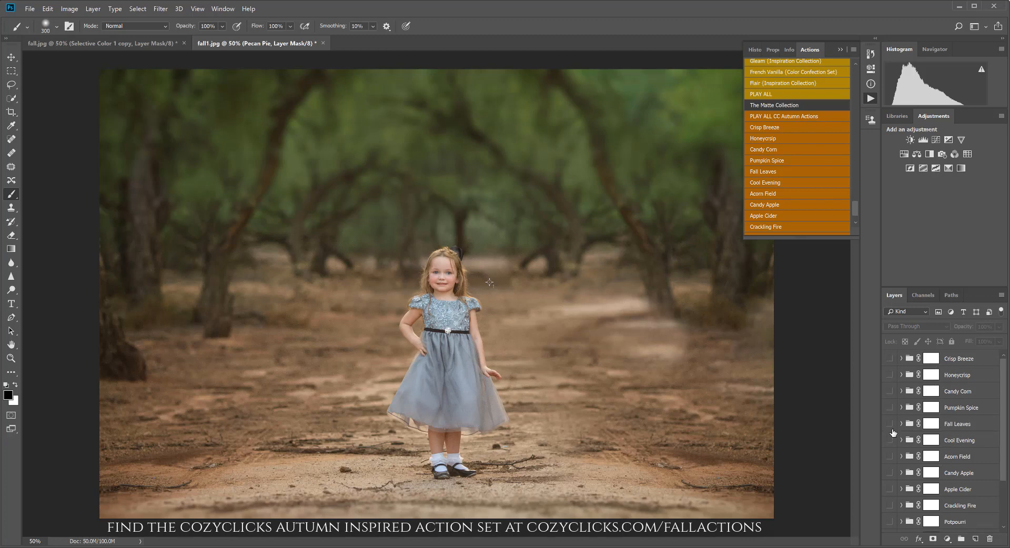
mouse_move(891, 358)
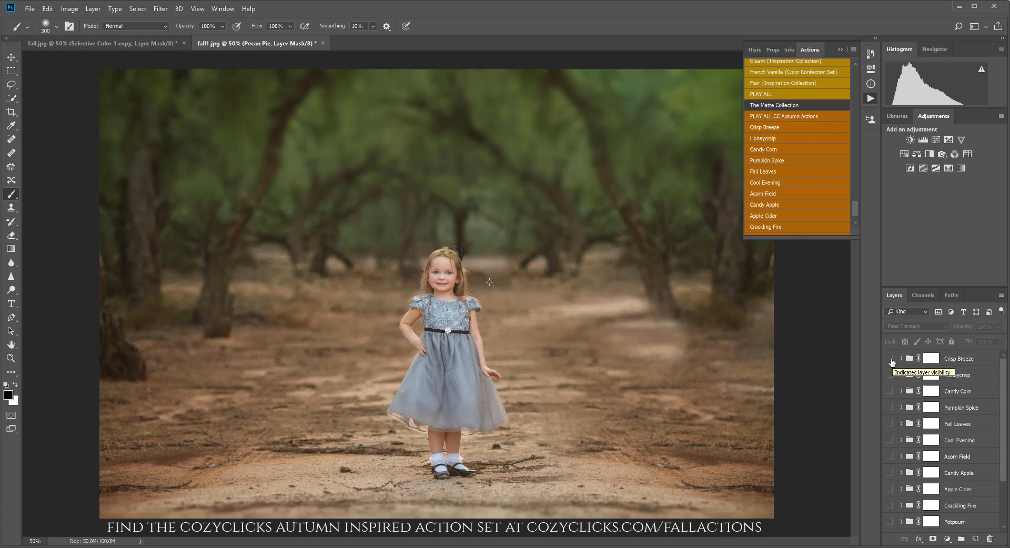
- Toggle the Crisp Breeze and Potpourri action groups on and off to compare
left_click(890, 358)
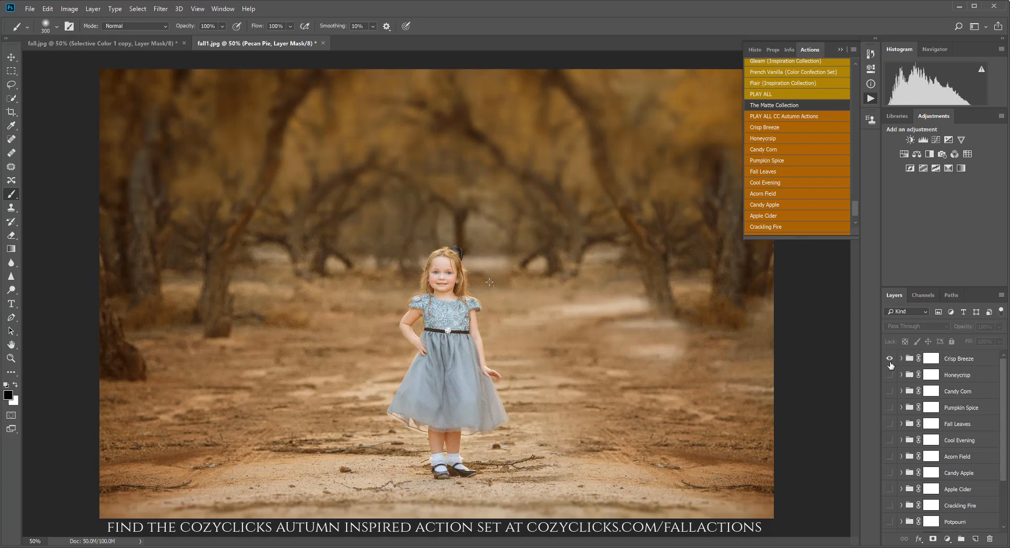
mouse_move(876, 365)
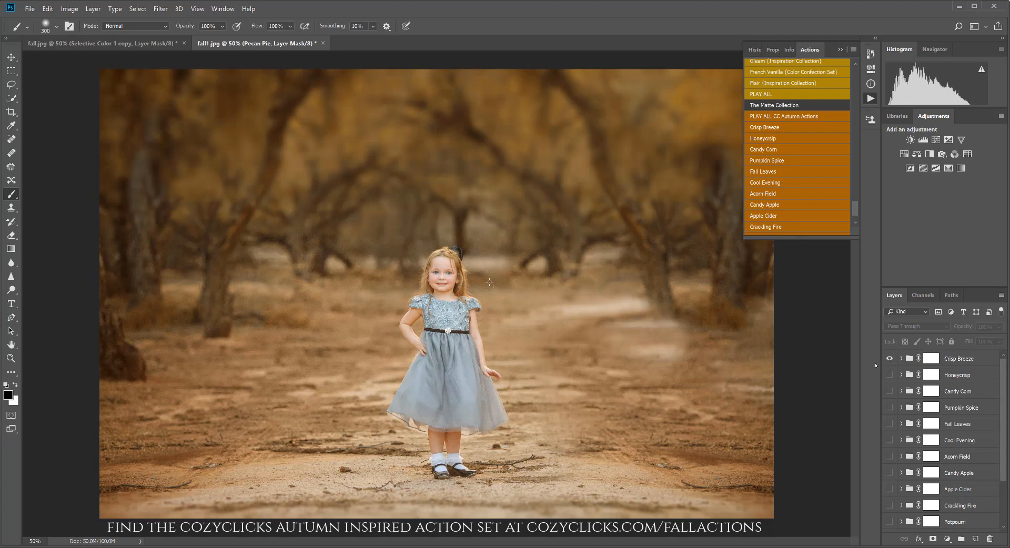
mouse_move(871, 371)
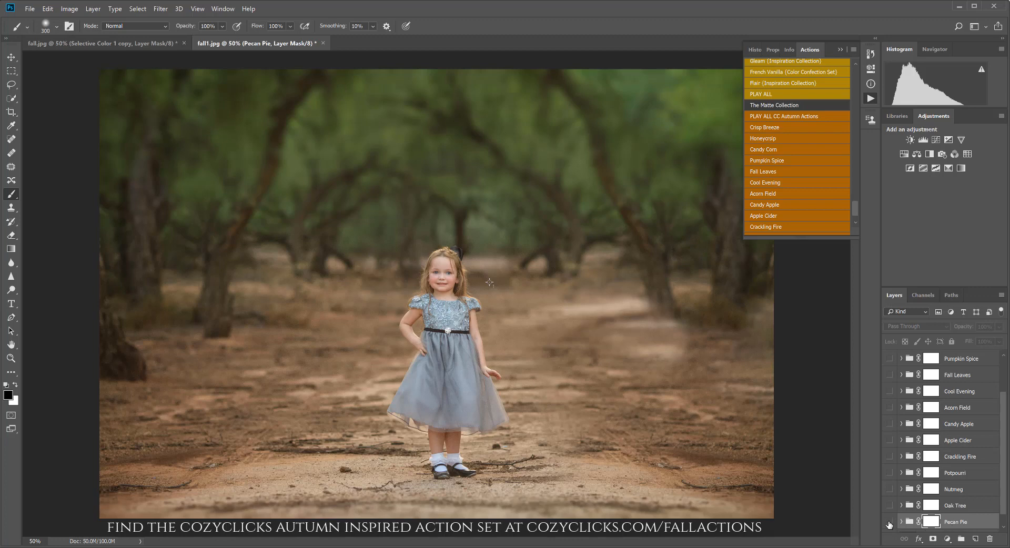
left_click(889, 522)
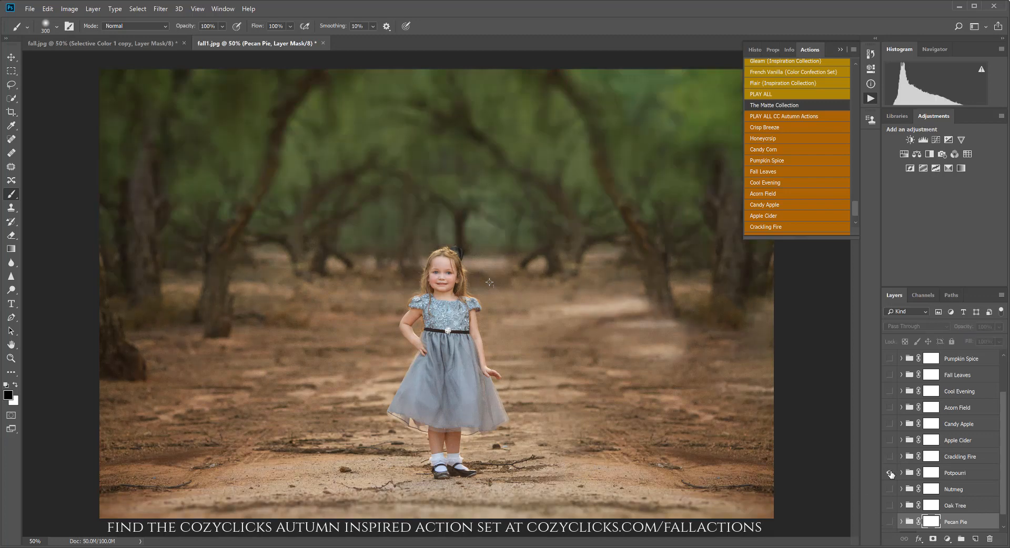
left_click(890, 473)
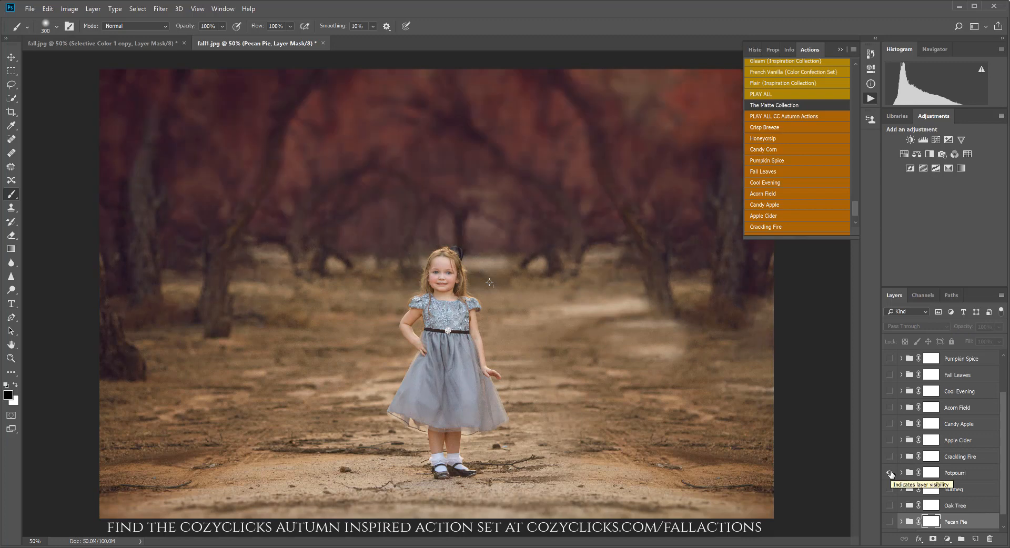
left_click(891, 473)
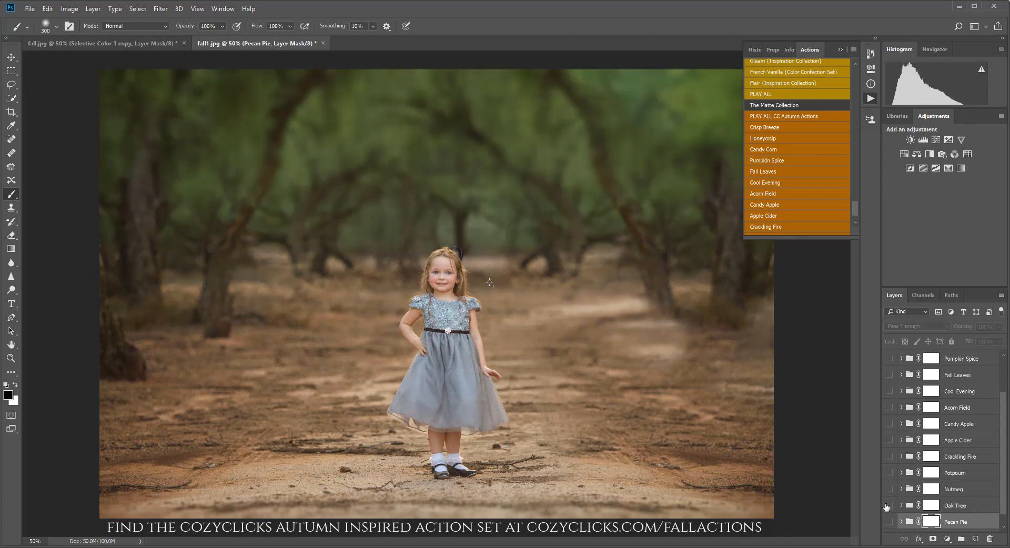
- Compare other autumn groups, ending with the Nutmeg look visible
left_click(890, 505)
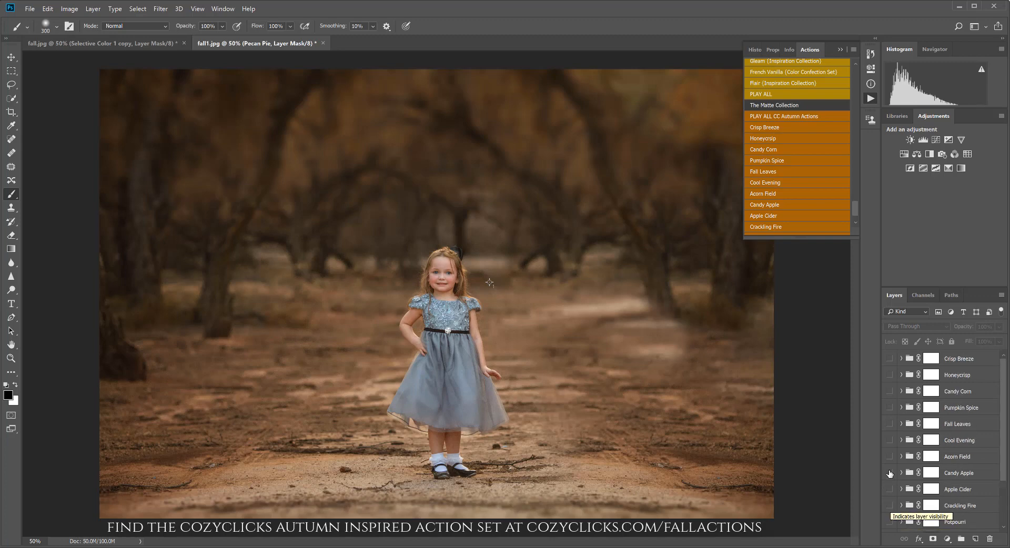
left_click(889, 358)
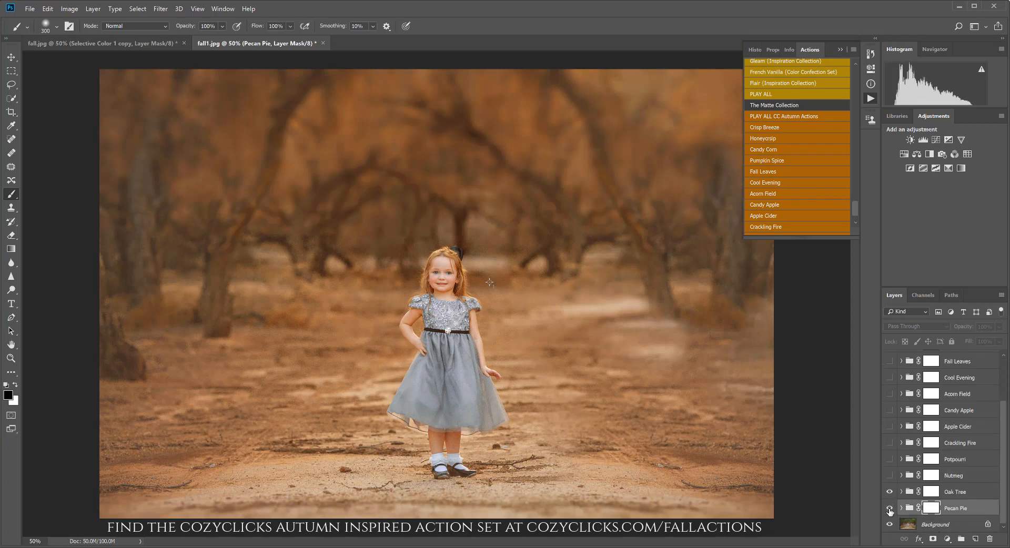
left_click(889, 508)
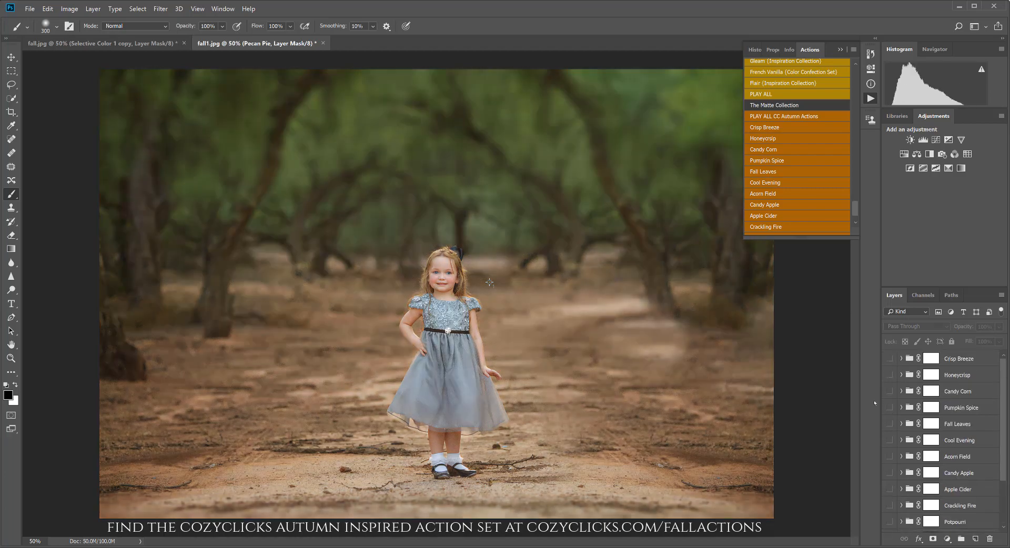
mouse_move(907, 408)
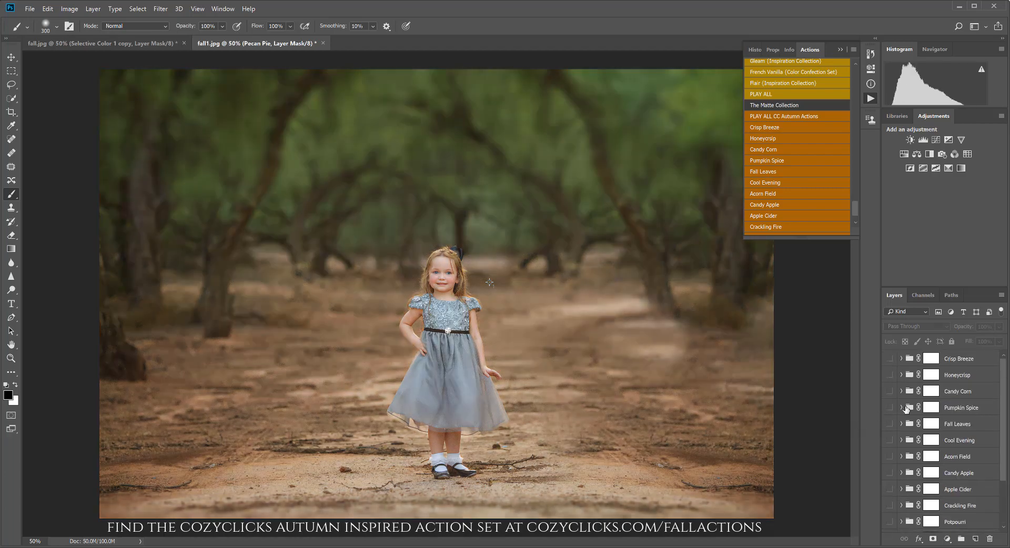
scroll("down", 3)
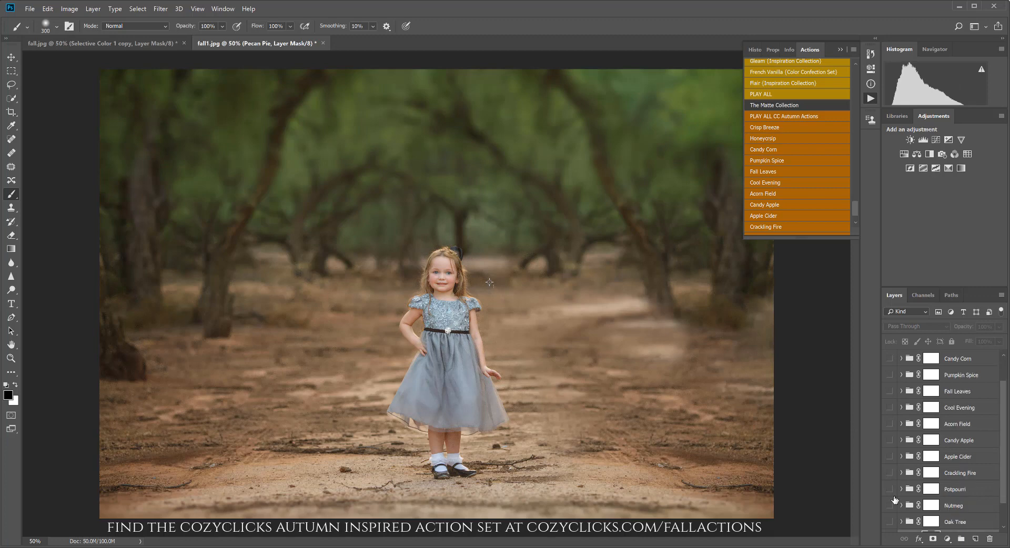
left_click(890, 506)
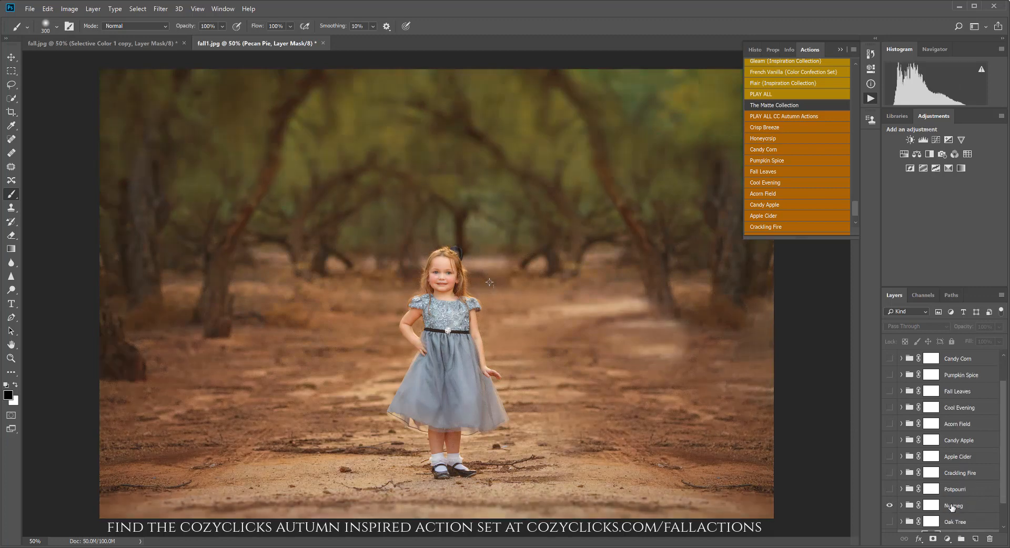